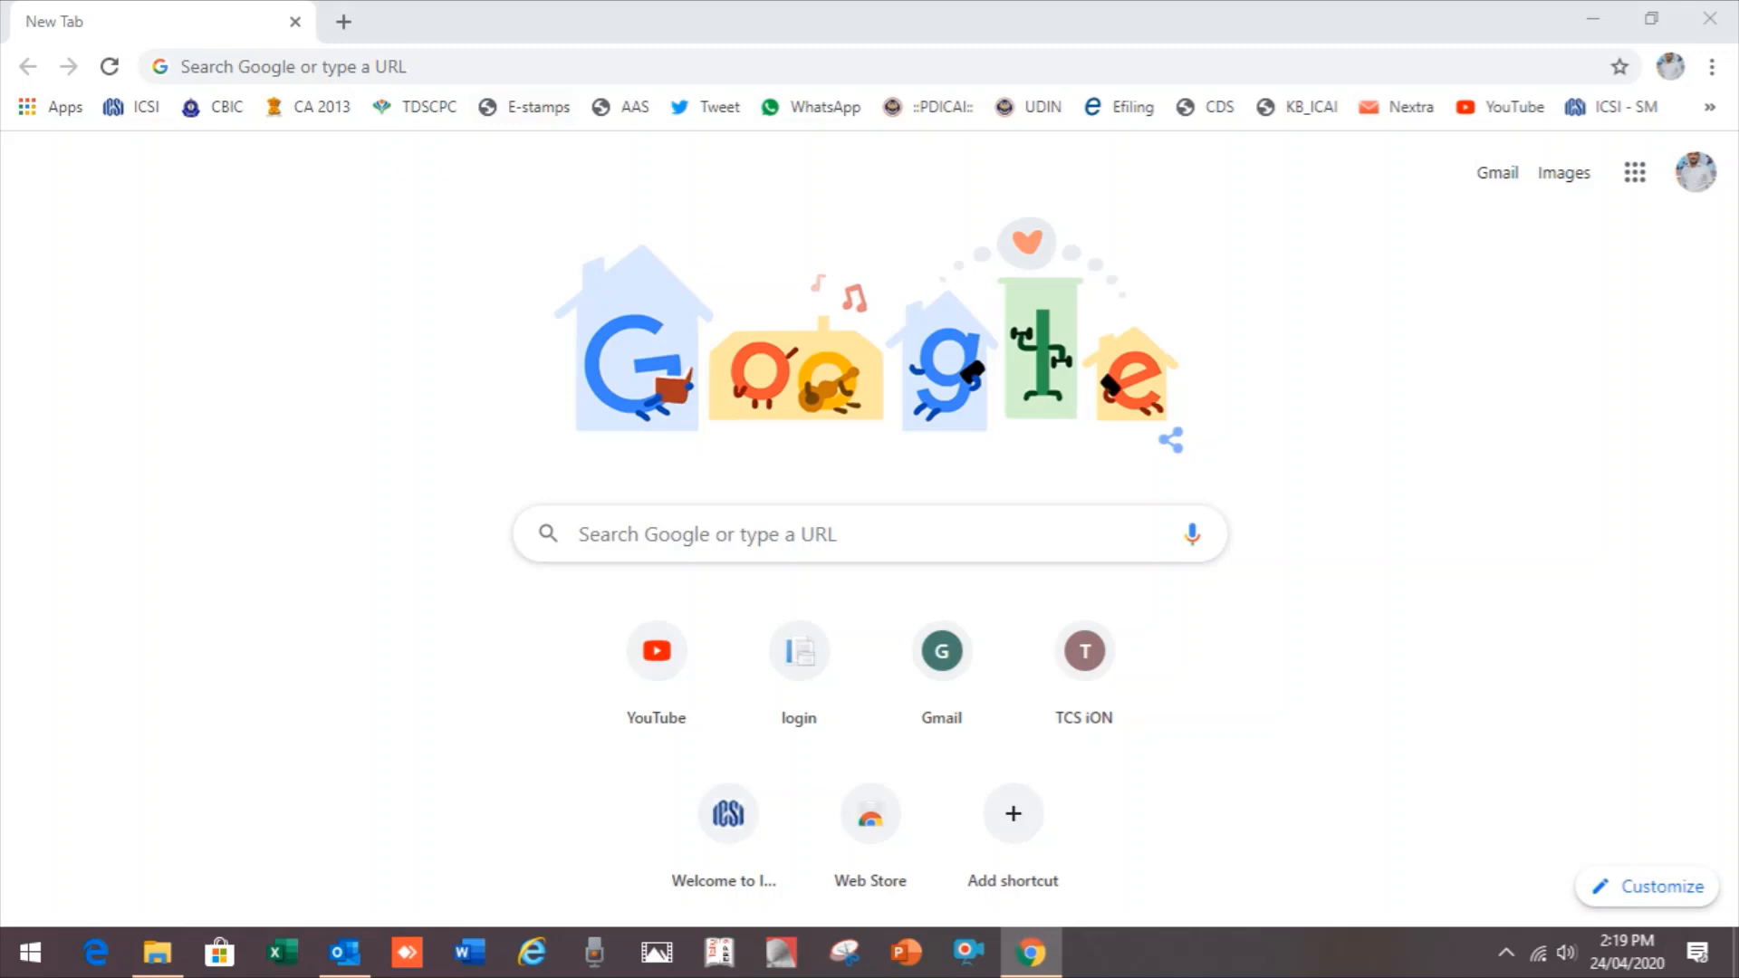
# Search 'tin nsdl', dismiss the new PAN design notice, and scroll to PAN services.
pyautogui.write('tin nsdl')
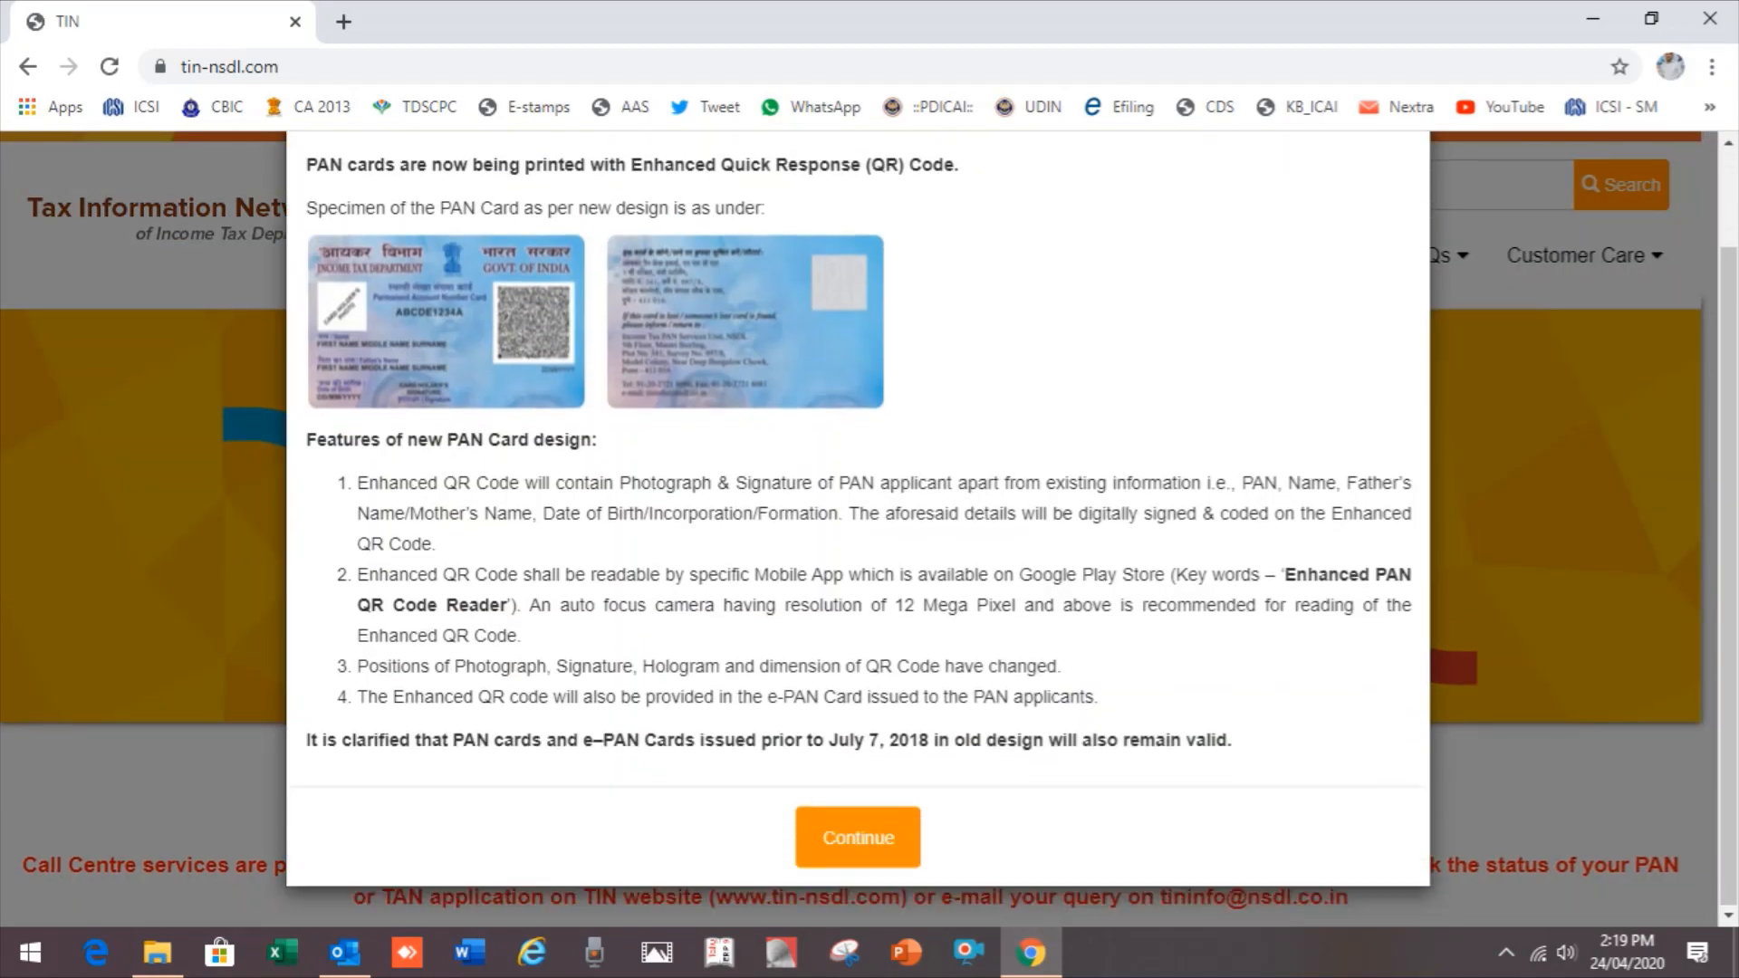
pyautogui.click(856, 836)
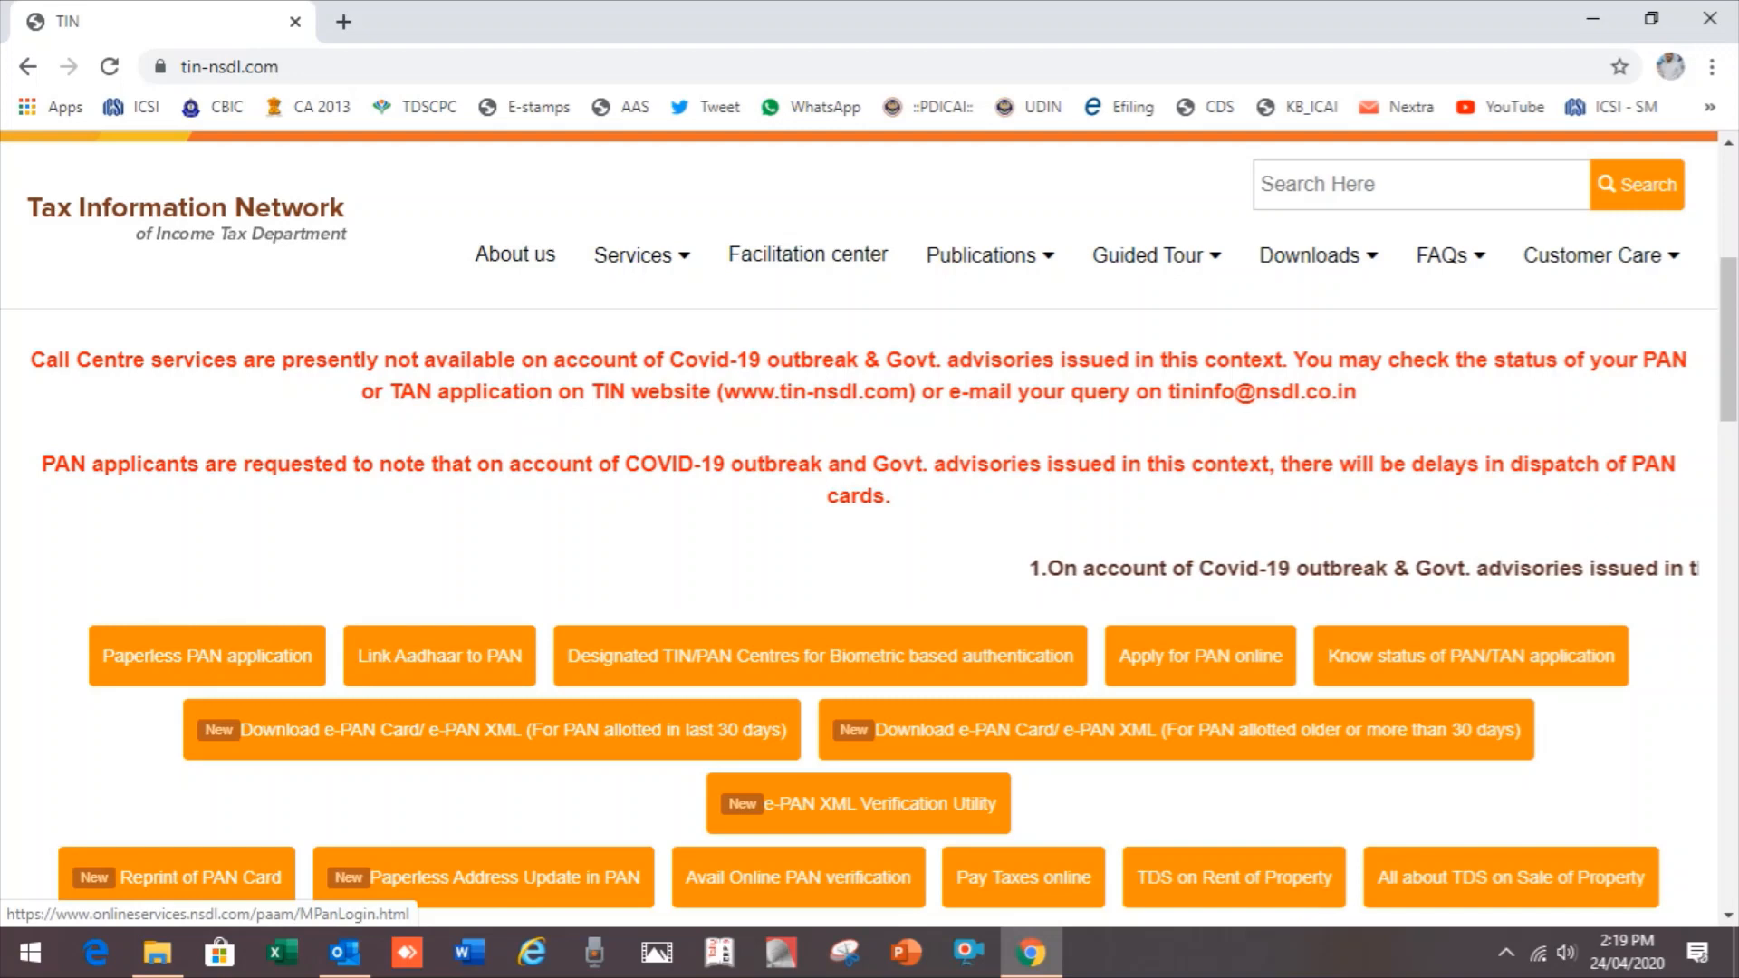
pyautogui.scroll(-3)
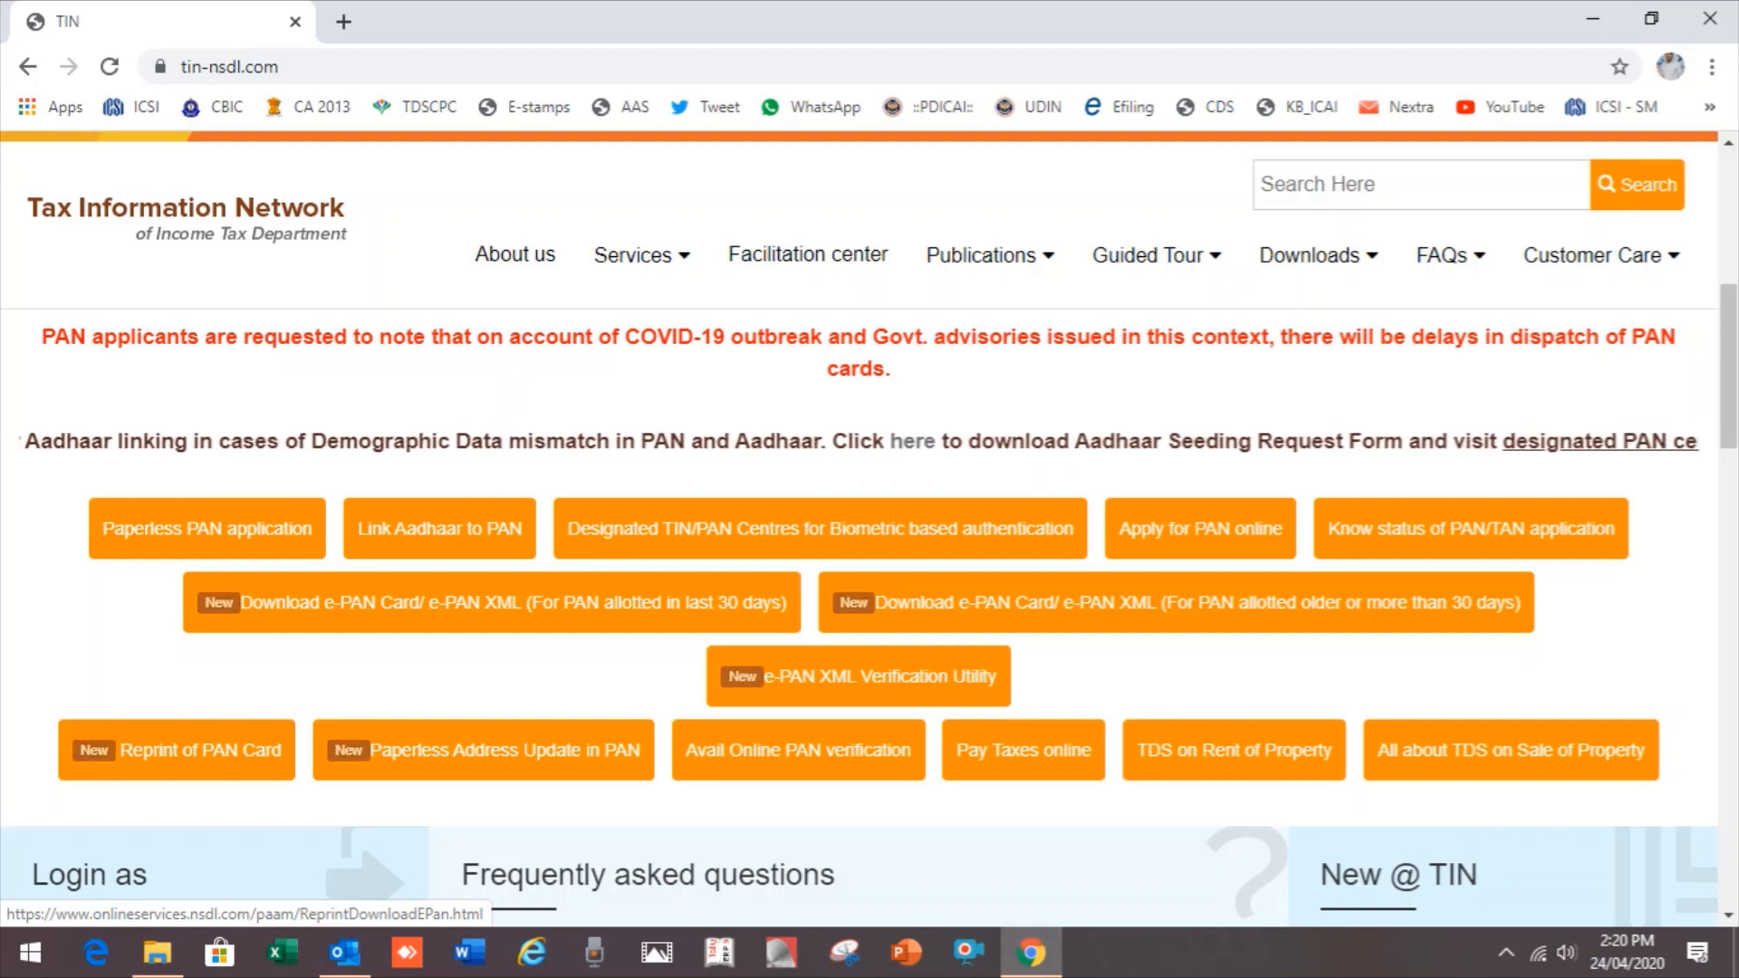
# Open 'Download e-PAN Card (older than 30 days)' and enter January 1984 and captcha 'CHD'.
pyautogui.click(207, 750)
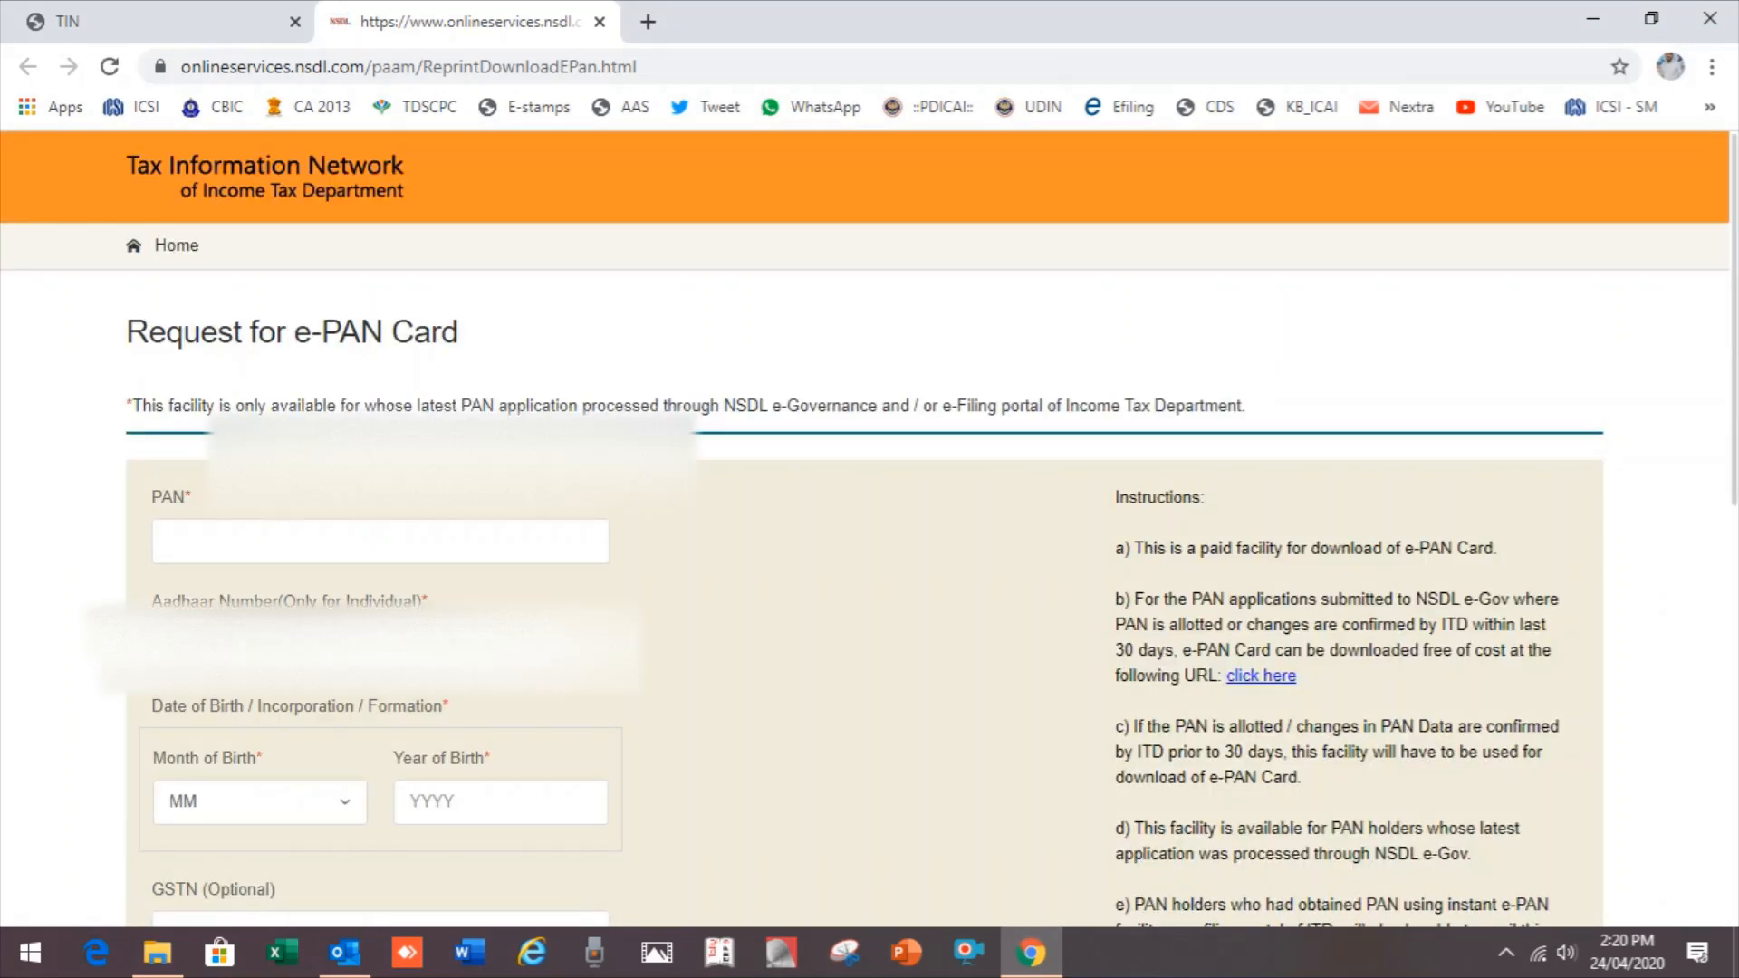
pyautogui.scroll(-3)
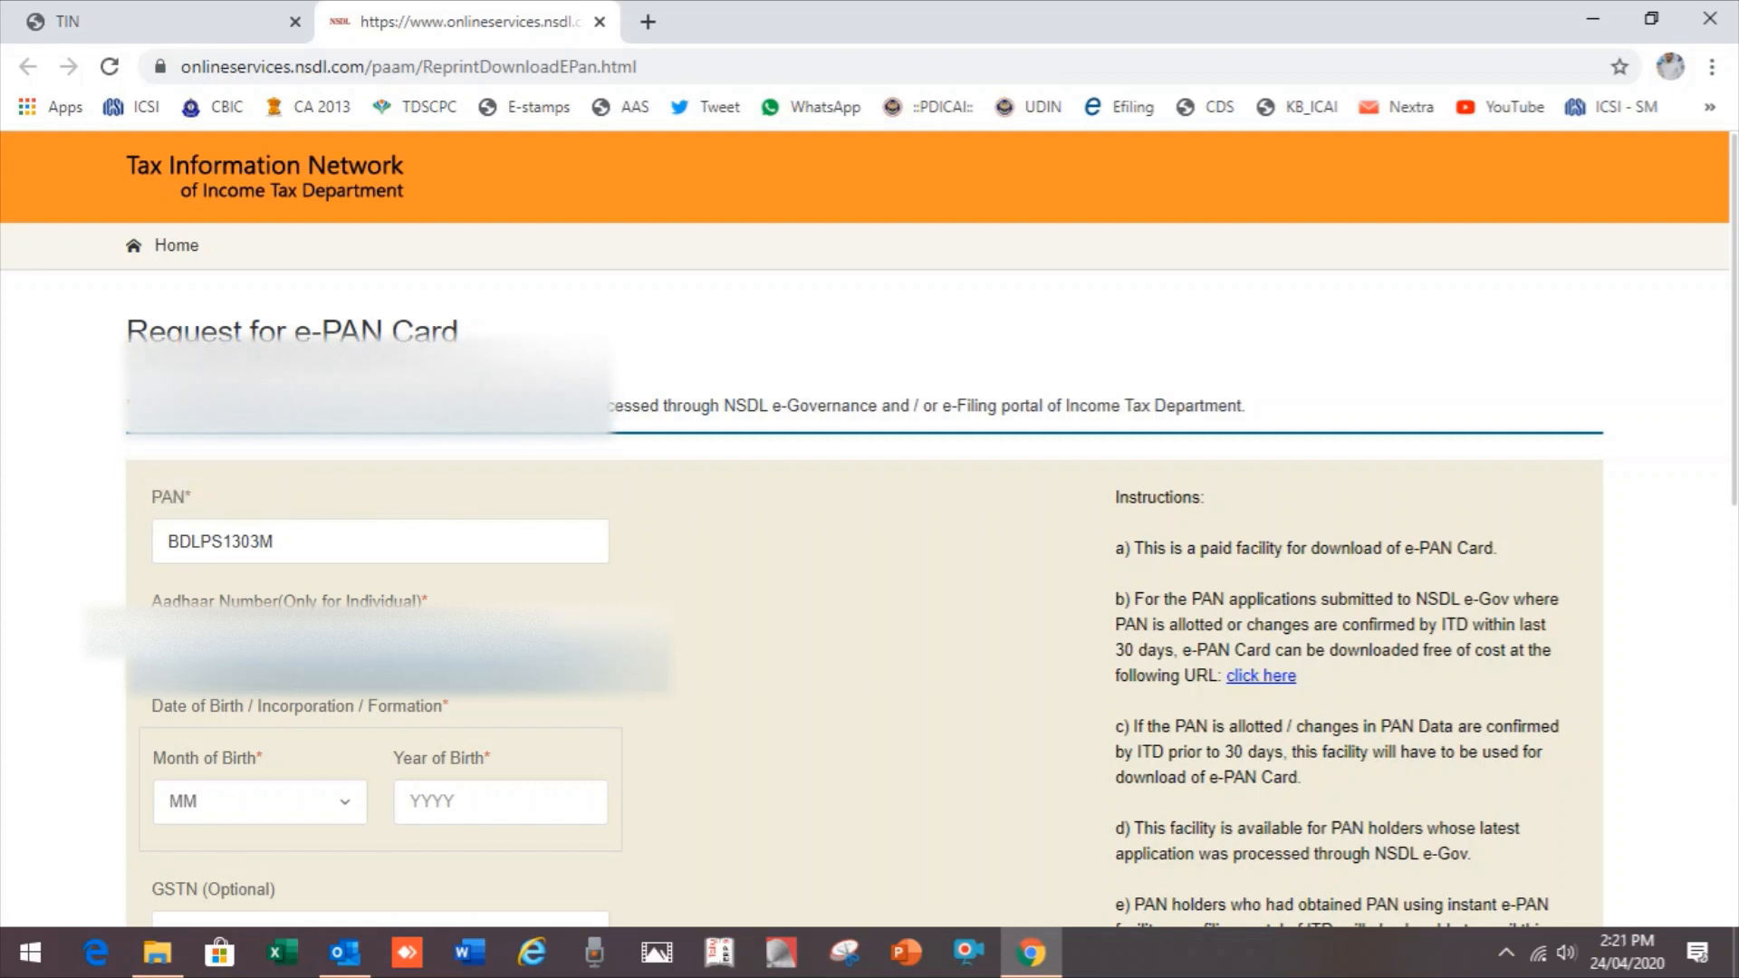
pyautogui.click(500, 801)
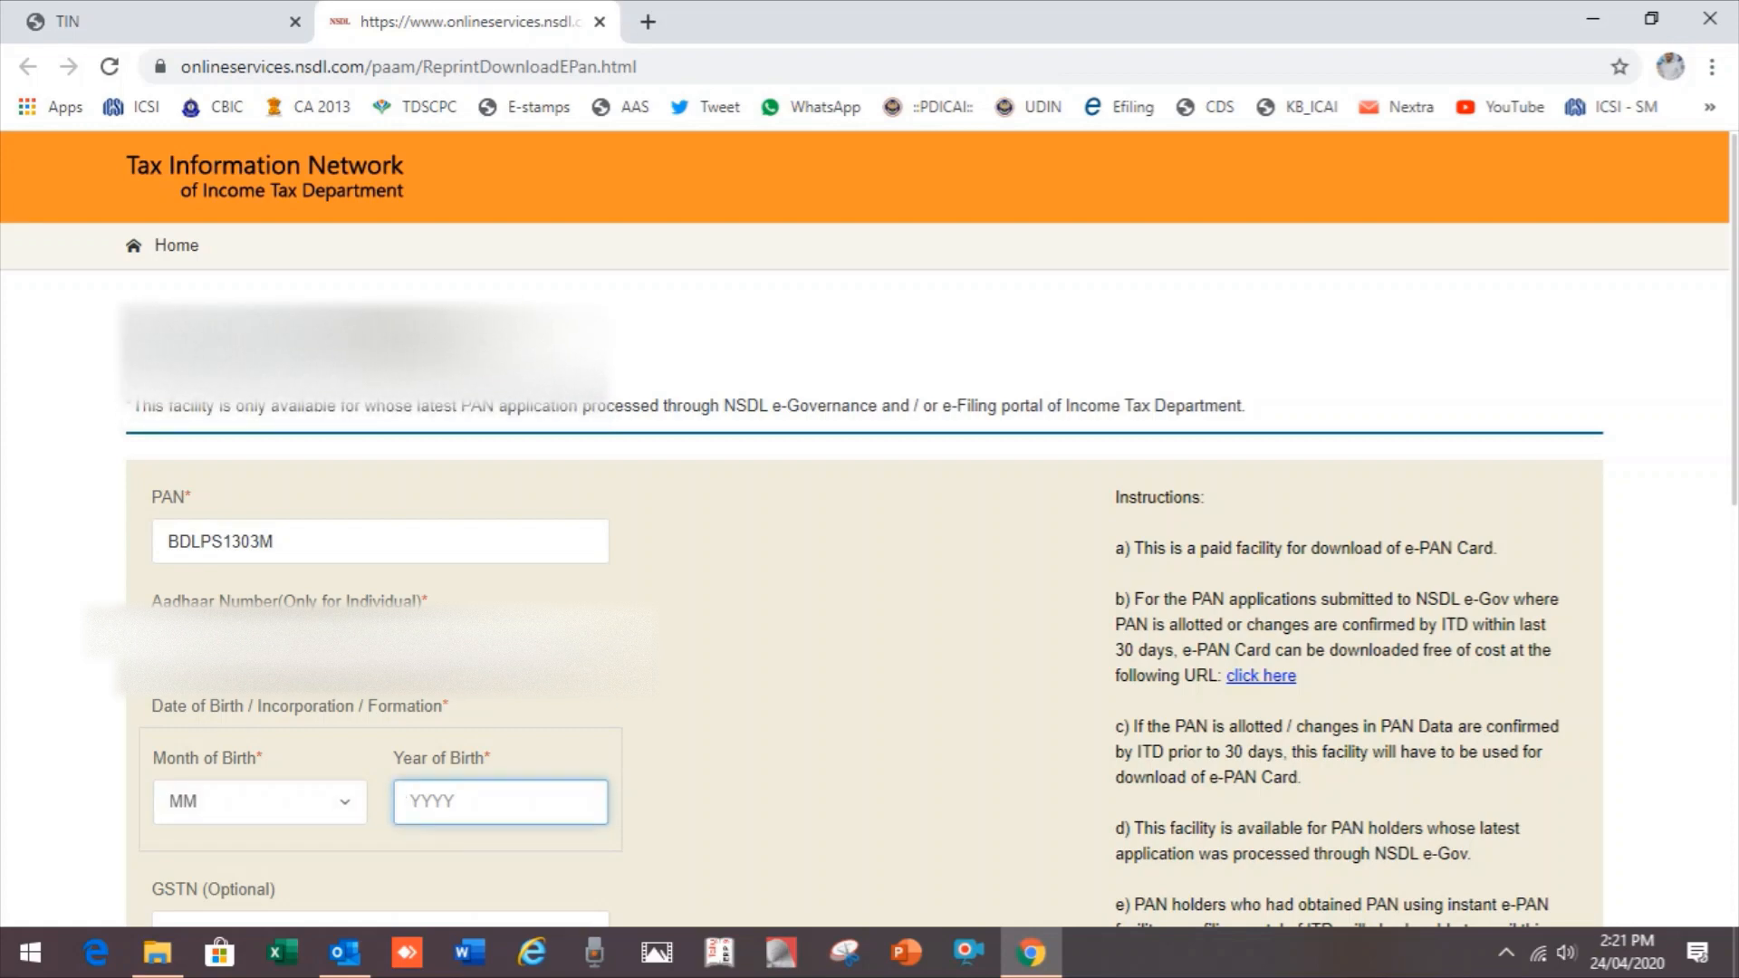
pyautogui.click(260, 801)
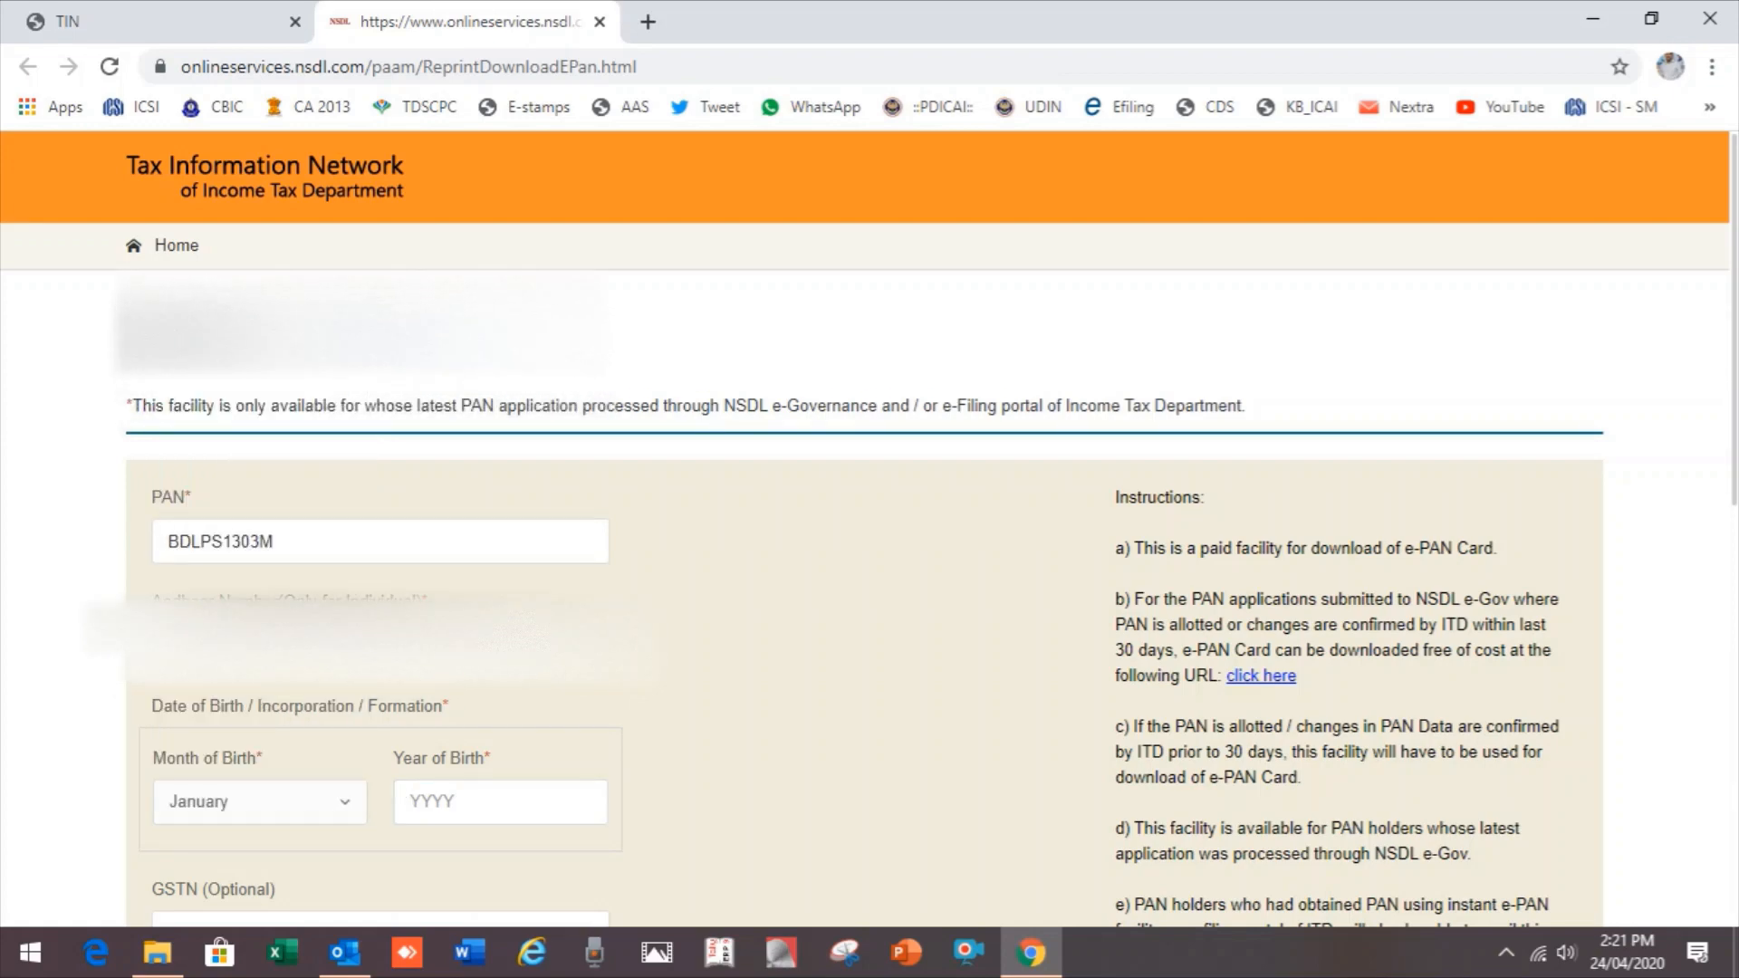
pyautogui.write('1984')
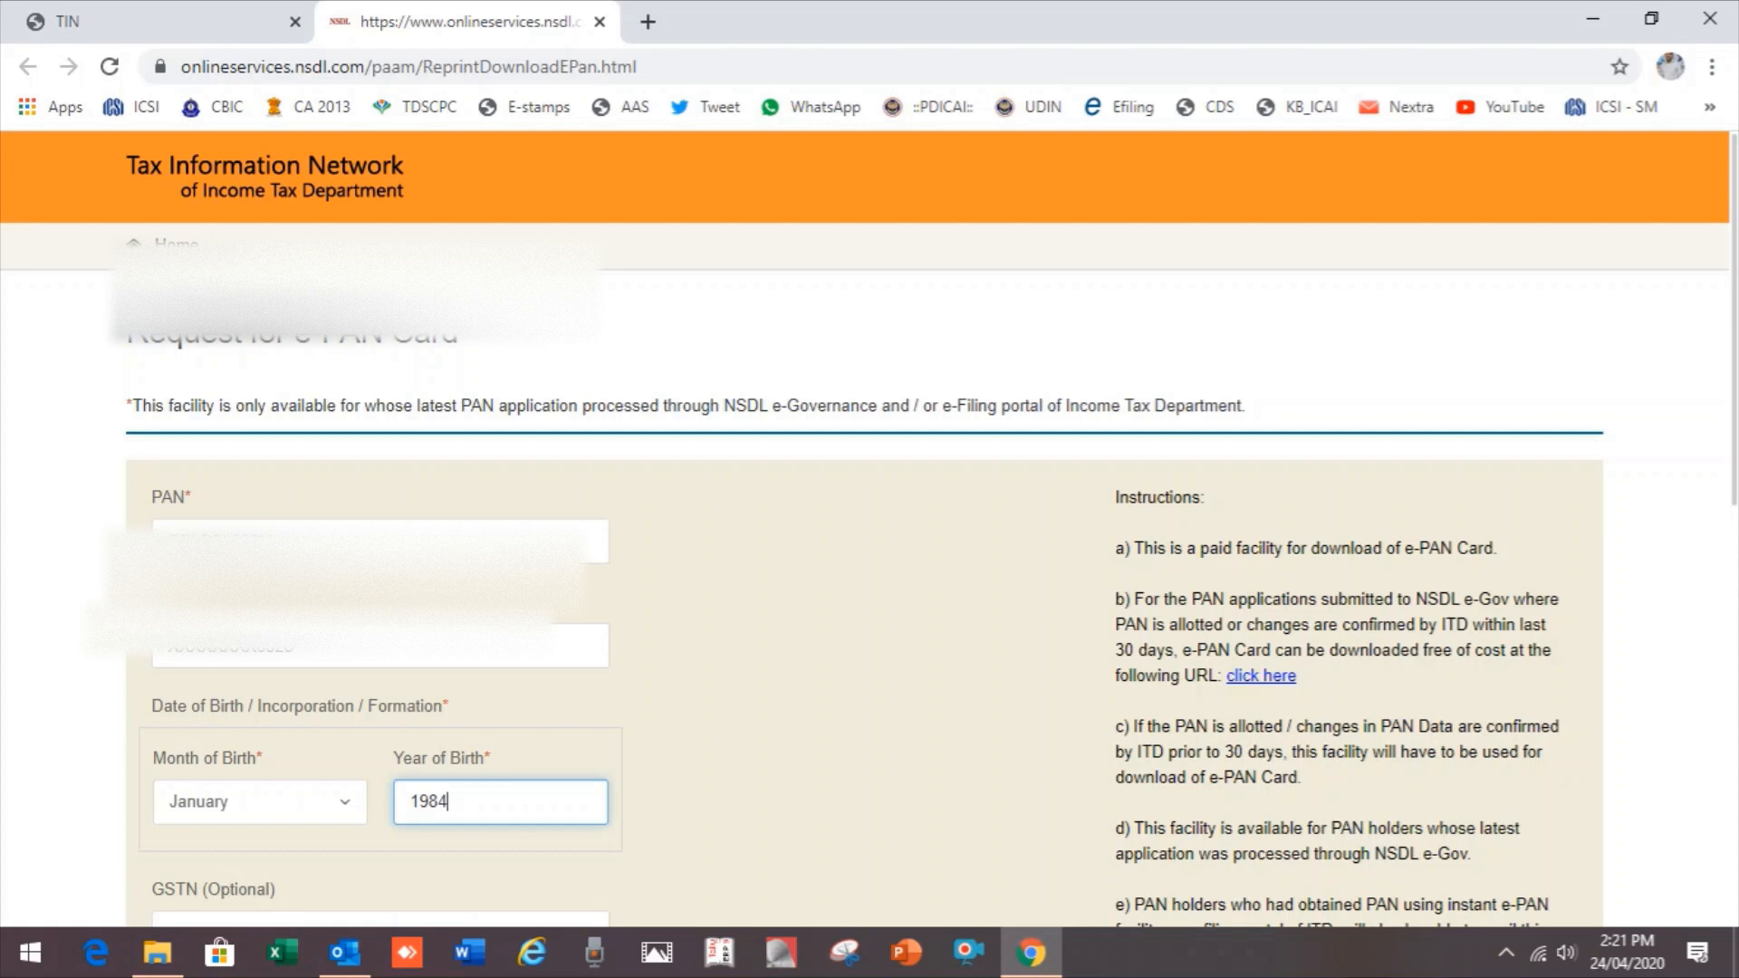
pyautogui.scroll(-3)
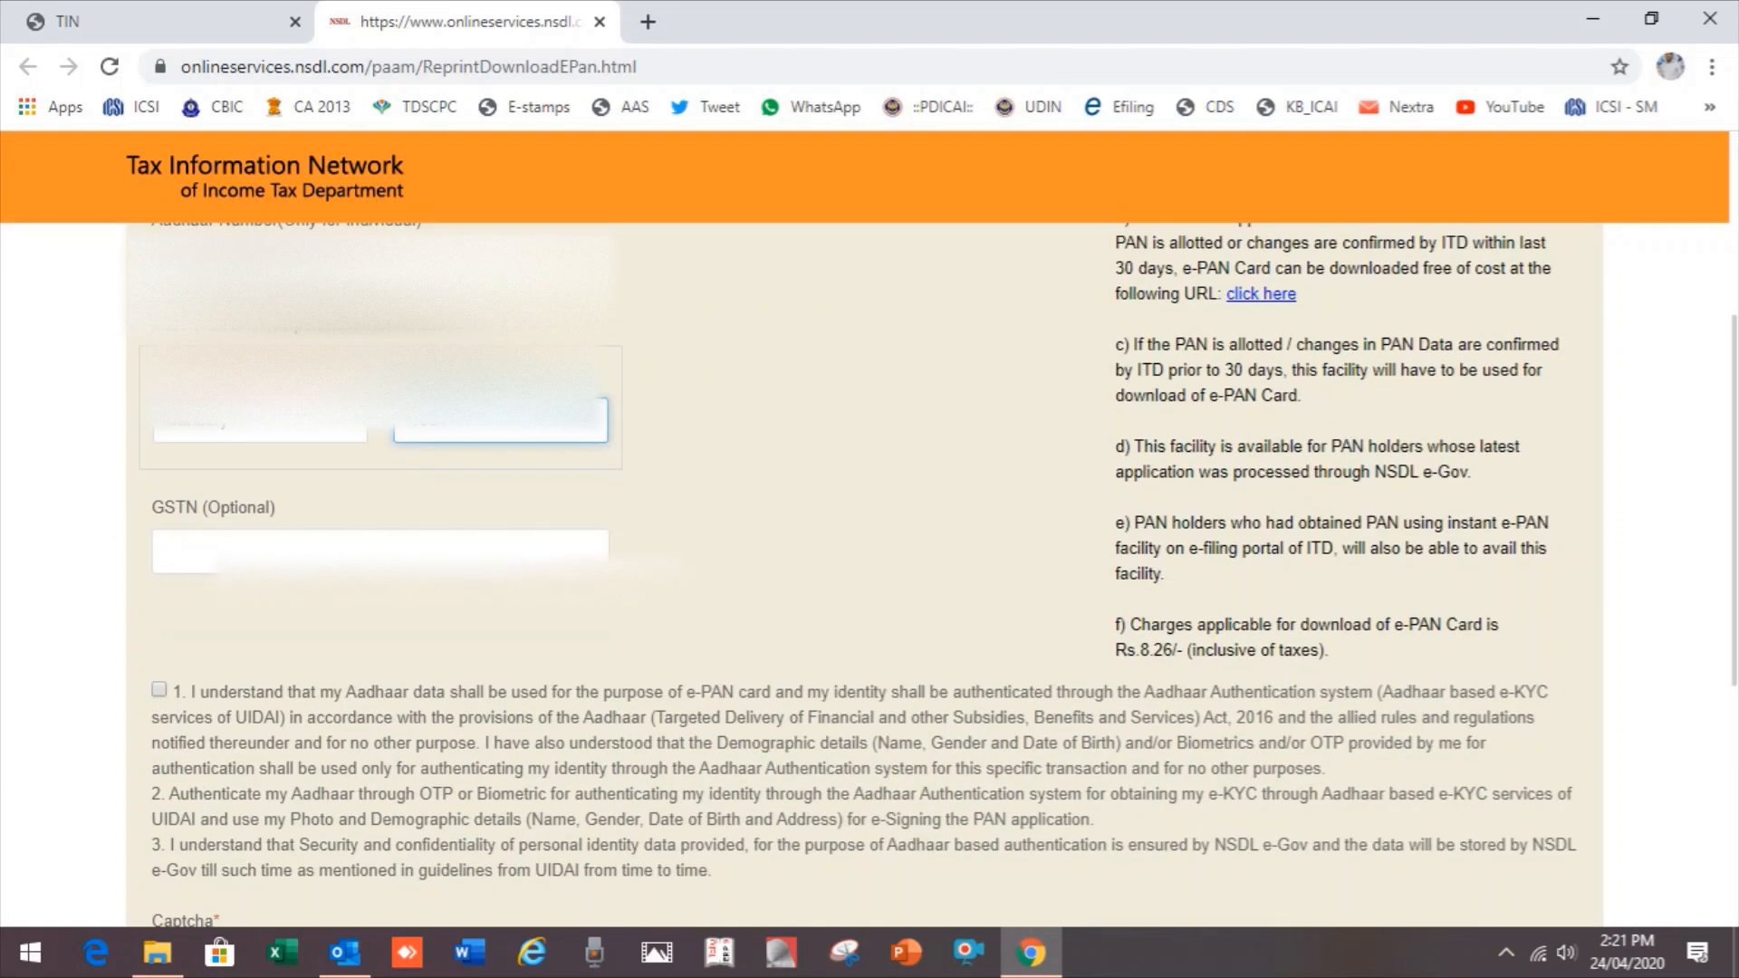
pyautogui.scroll(-3)
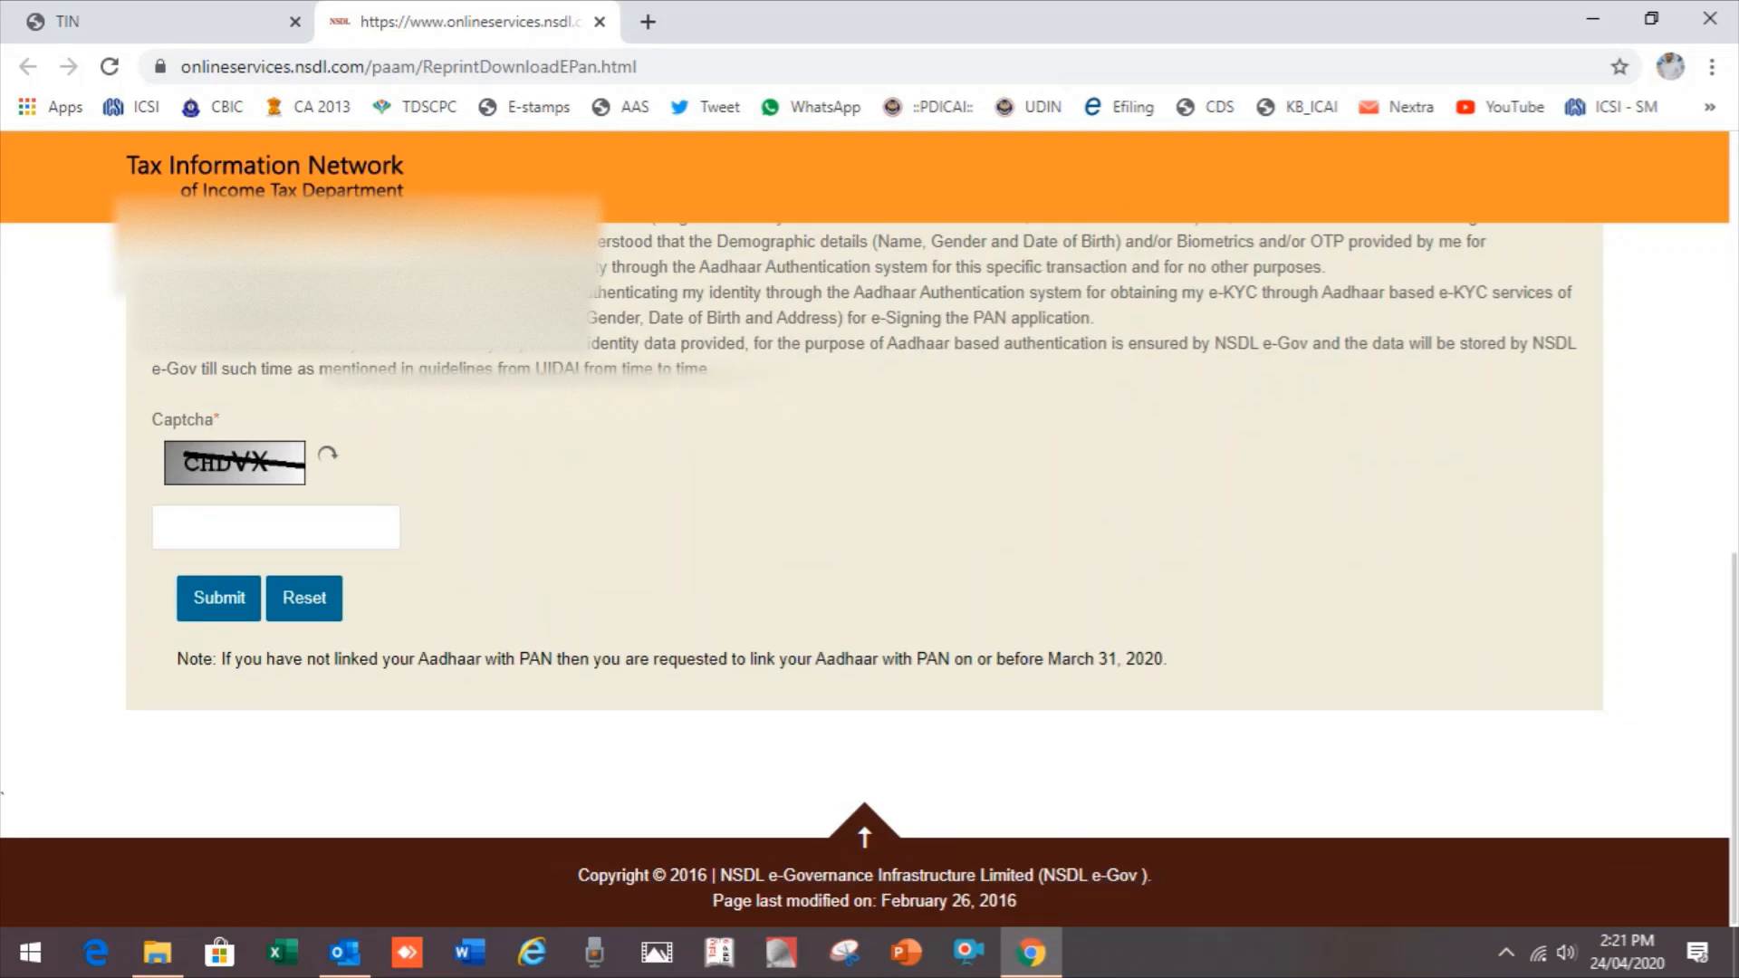
pyautogui.write('CHDVX')
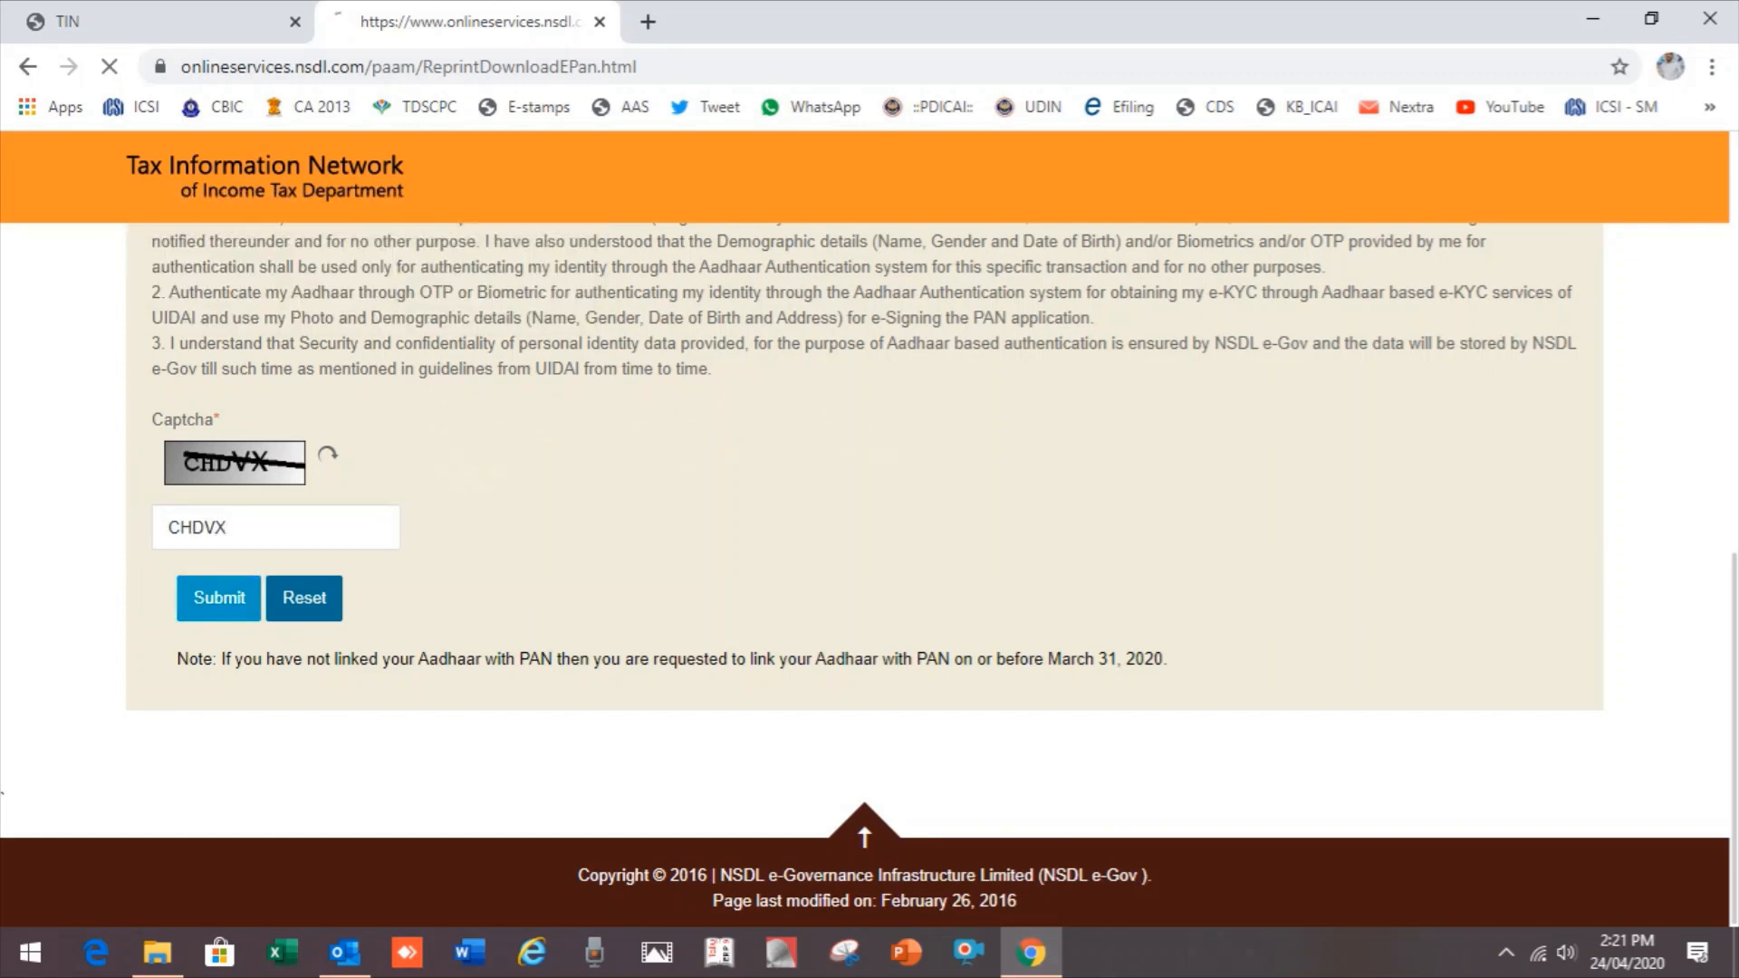
# Submit the e-PAN request, confirm the details, and validate the mobile OTP.
pyautogui.click(218, 598)
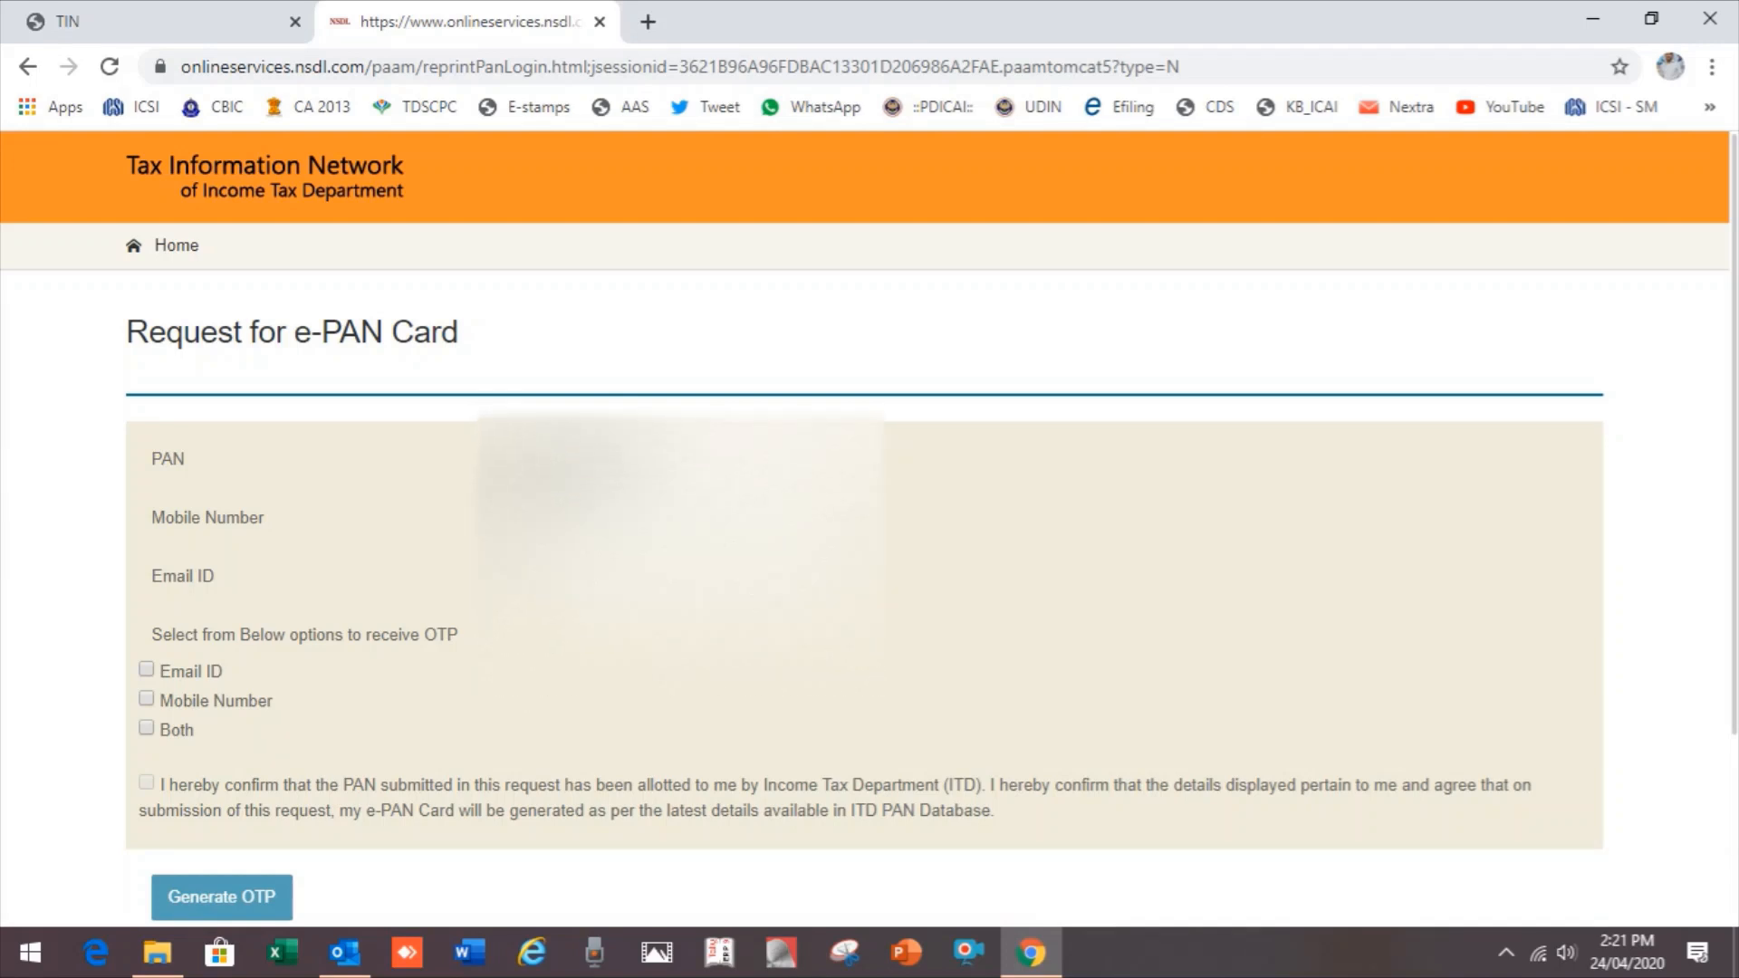
pyautogui.scroll(-3)
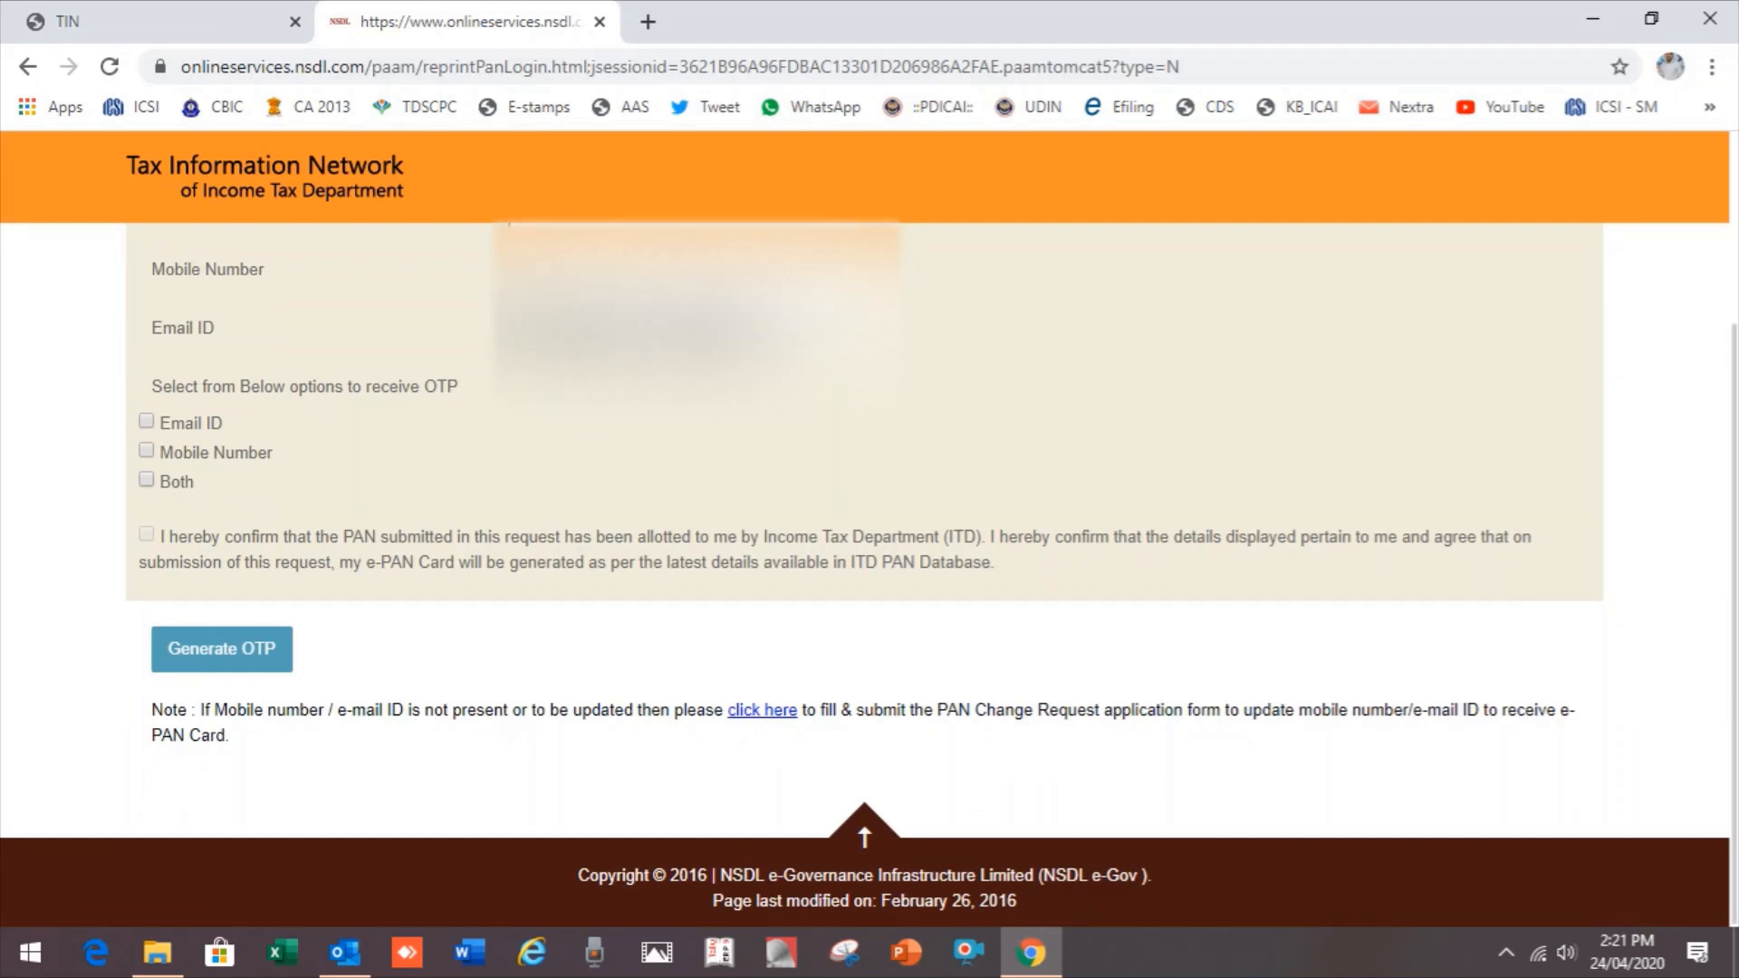
pyautogui.click(145, 451)
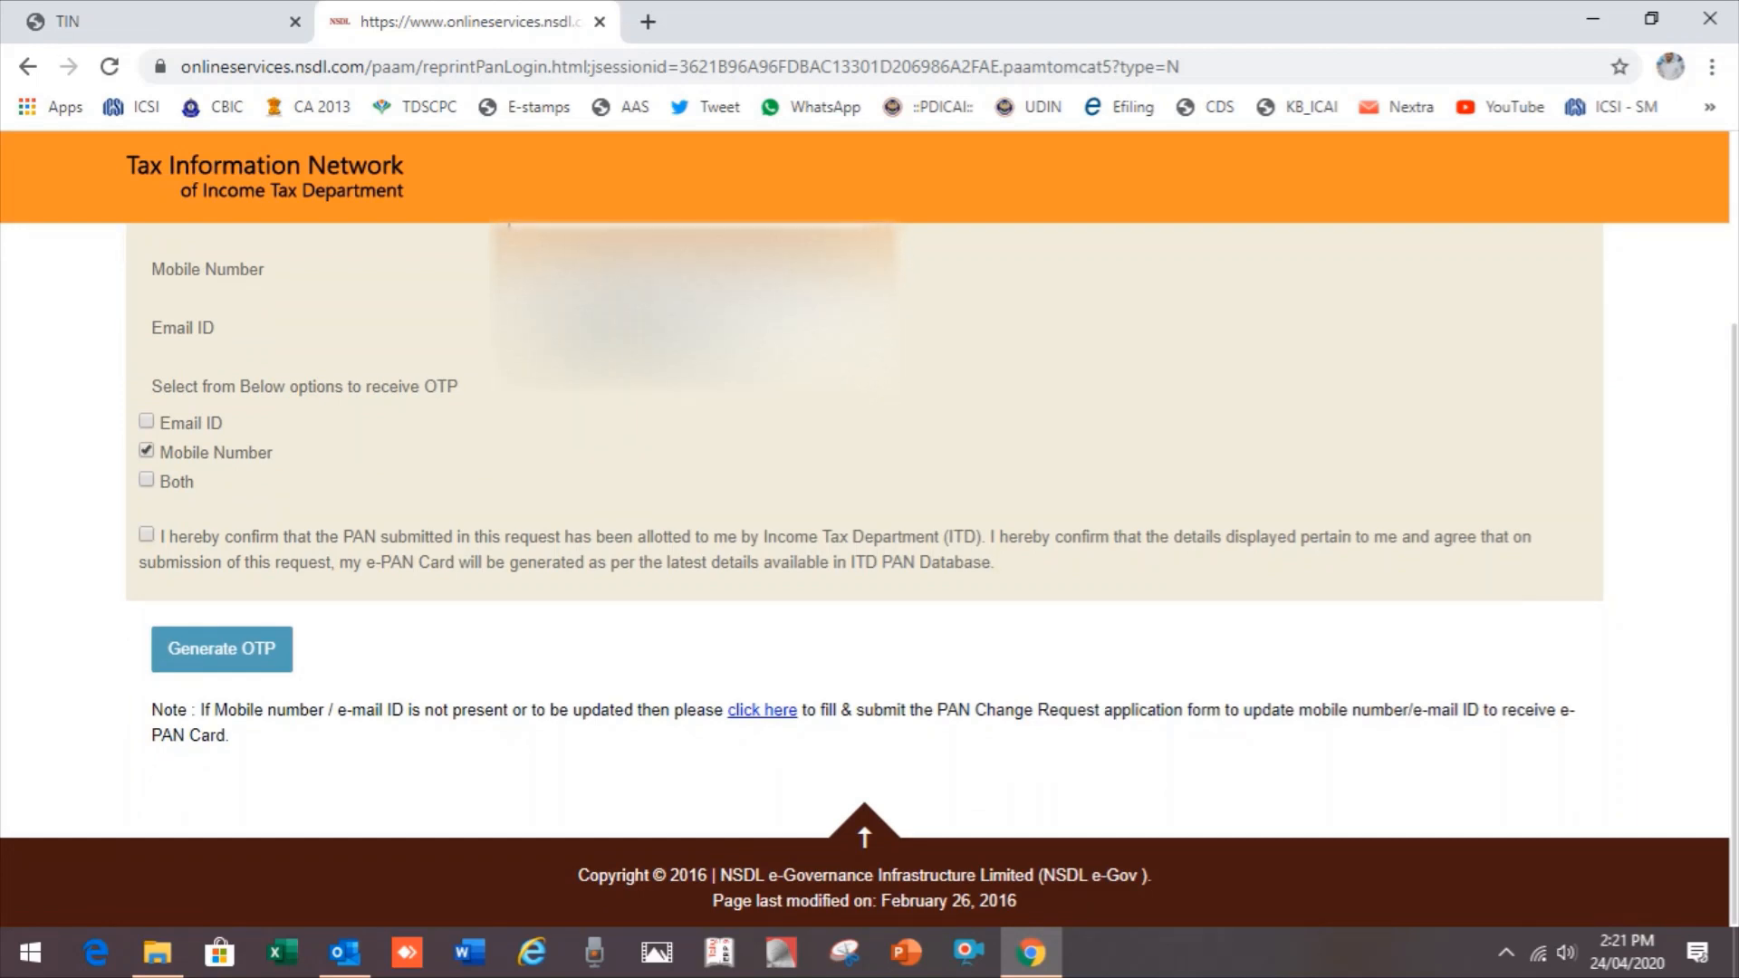
pyautogui.click(145, 536)
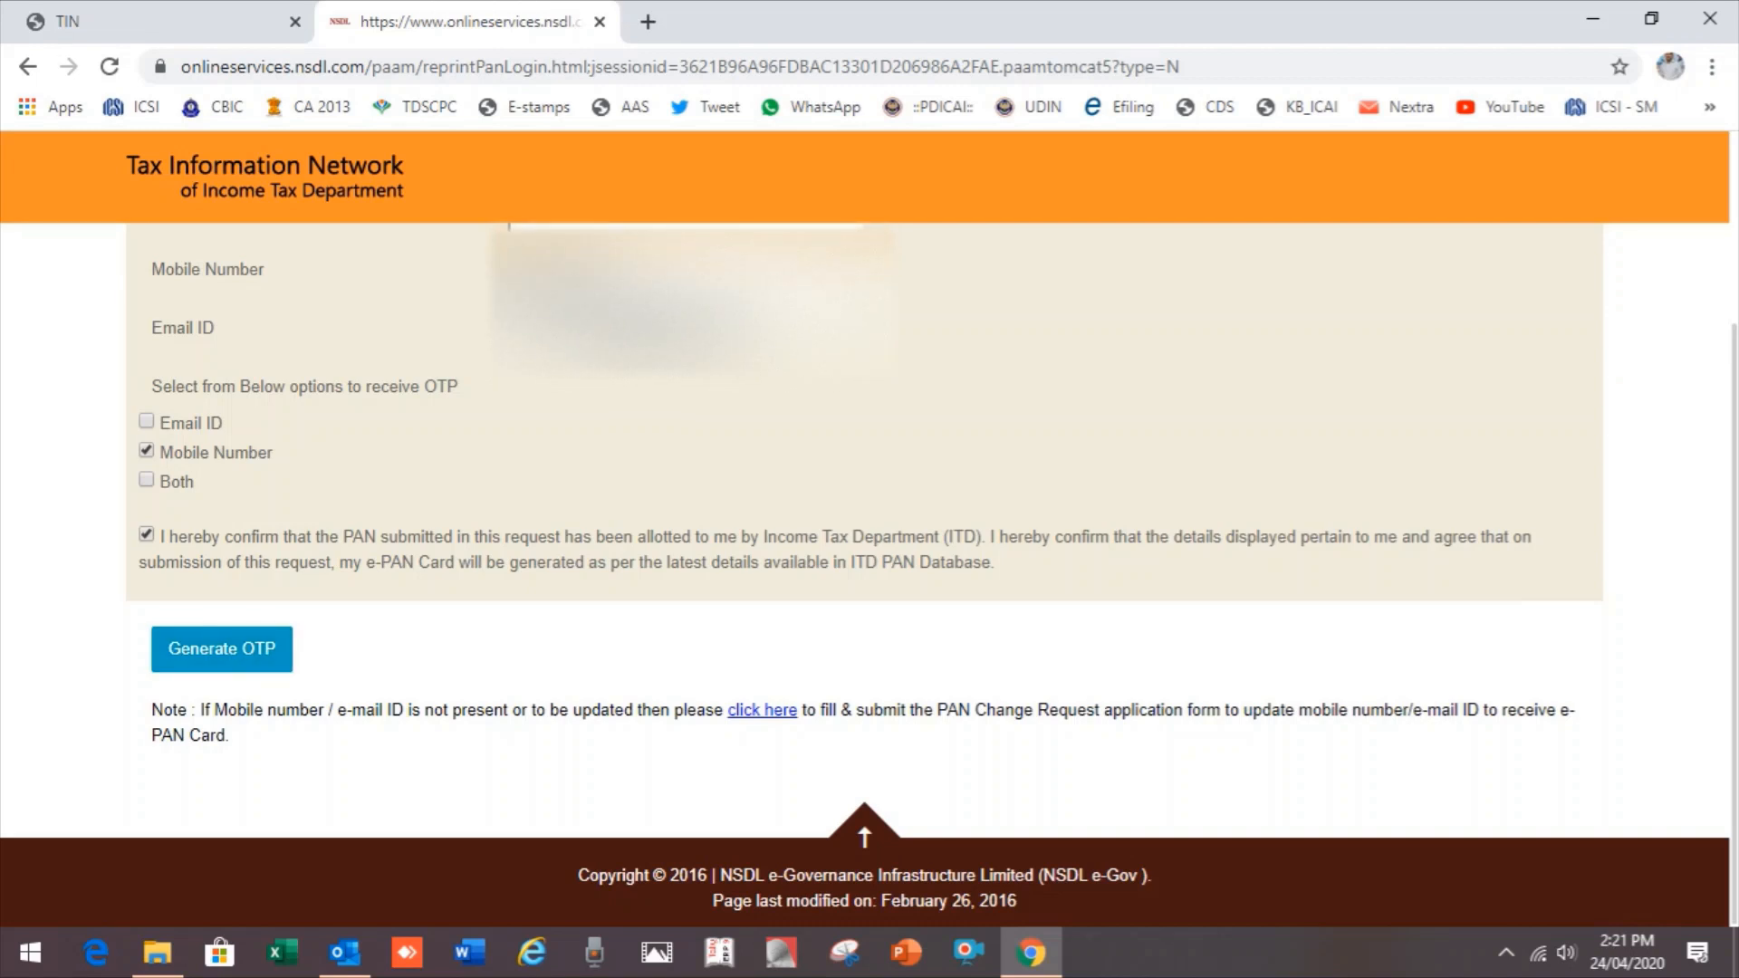
pyautogui.click(221, 648)
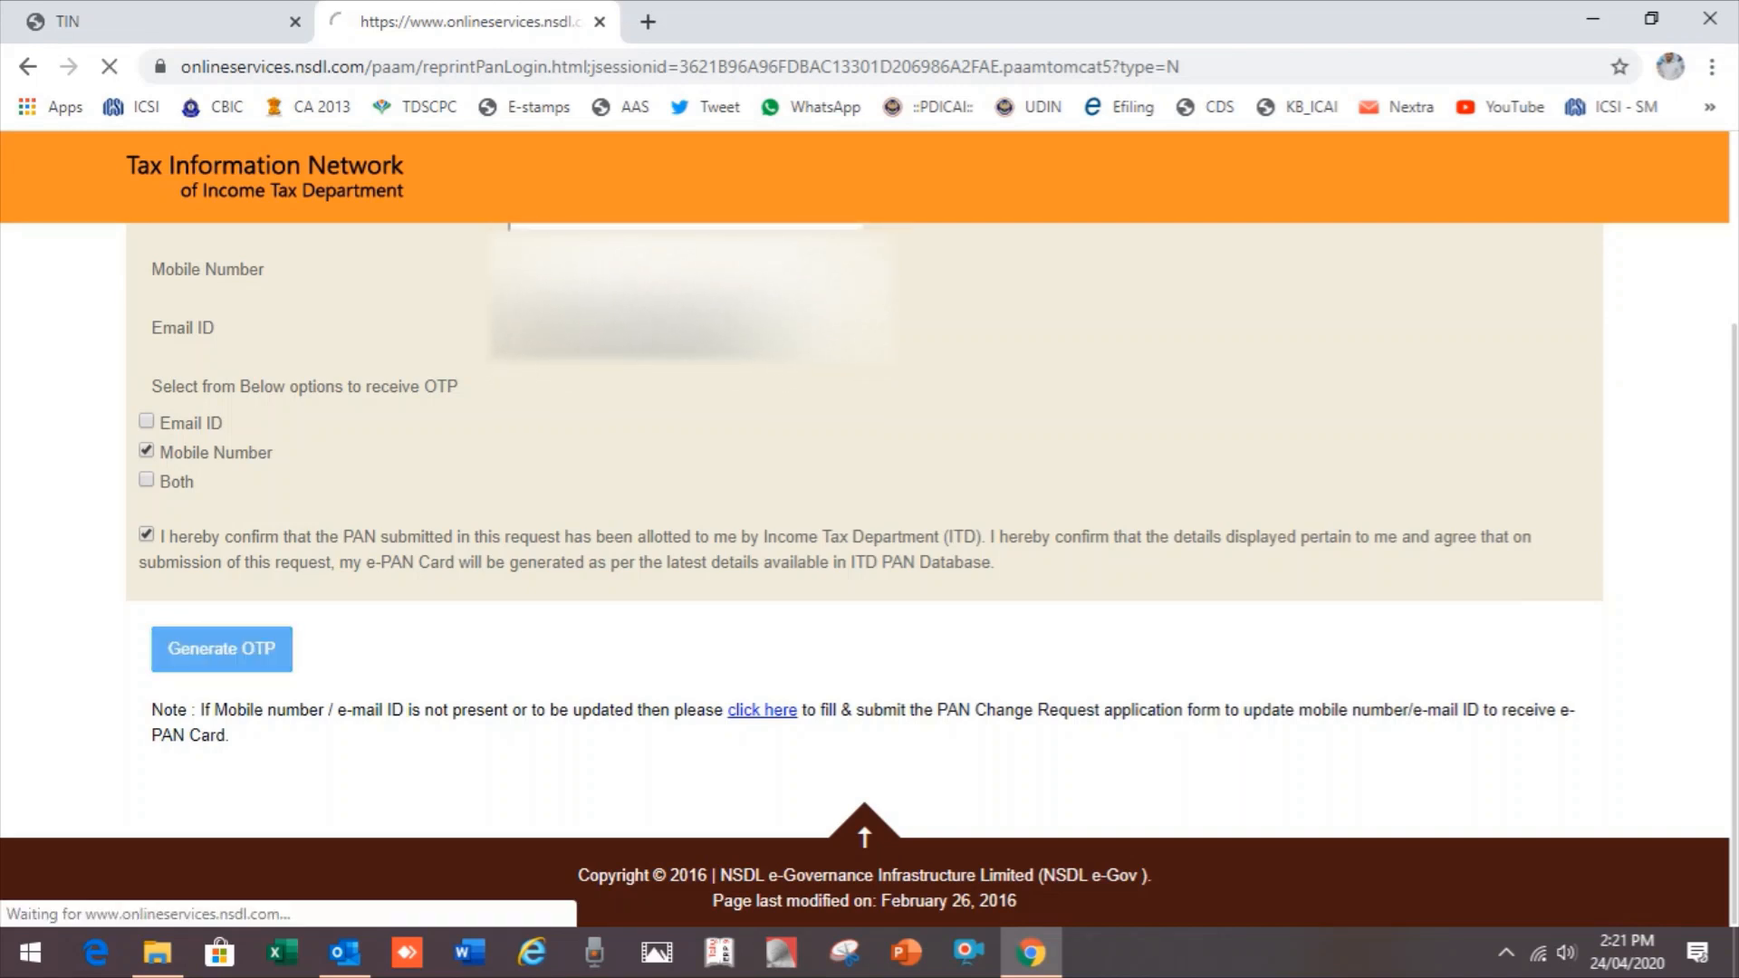
pyautogui.click(220, 648)
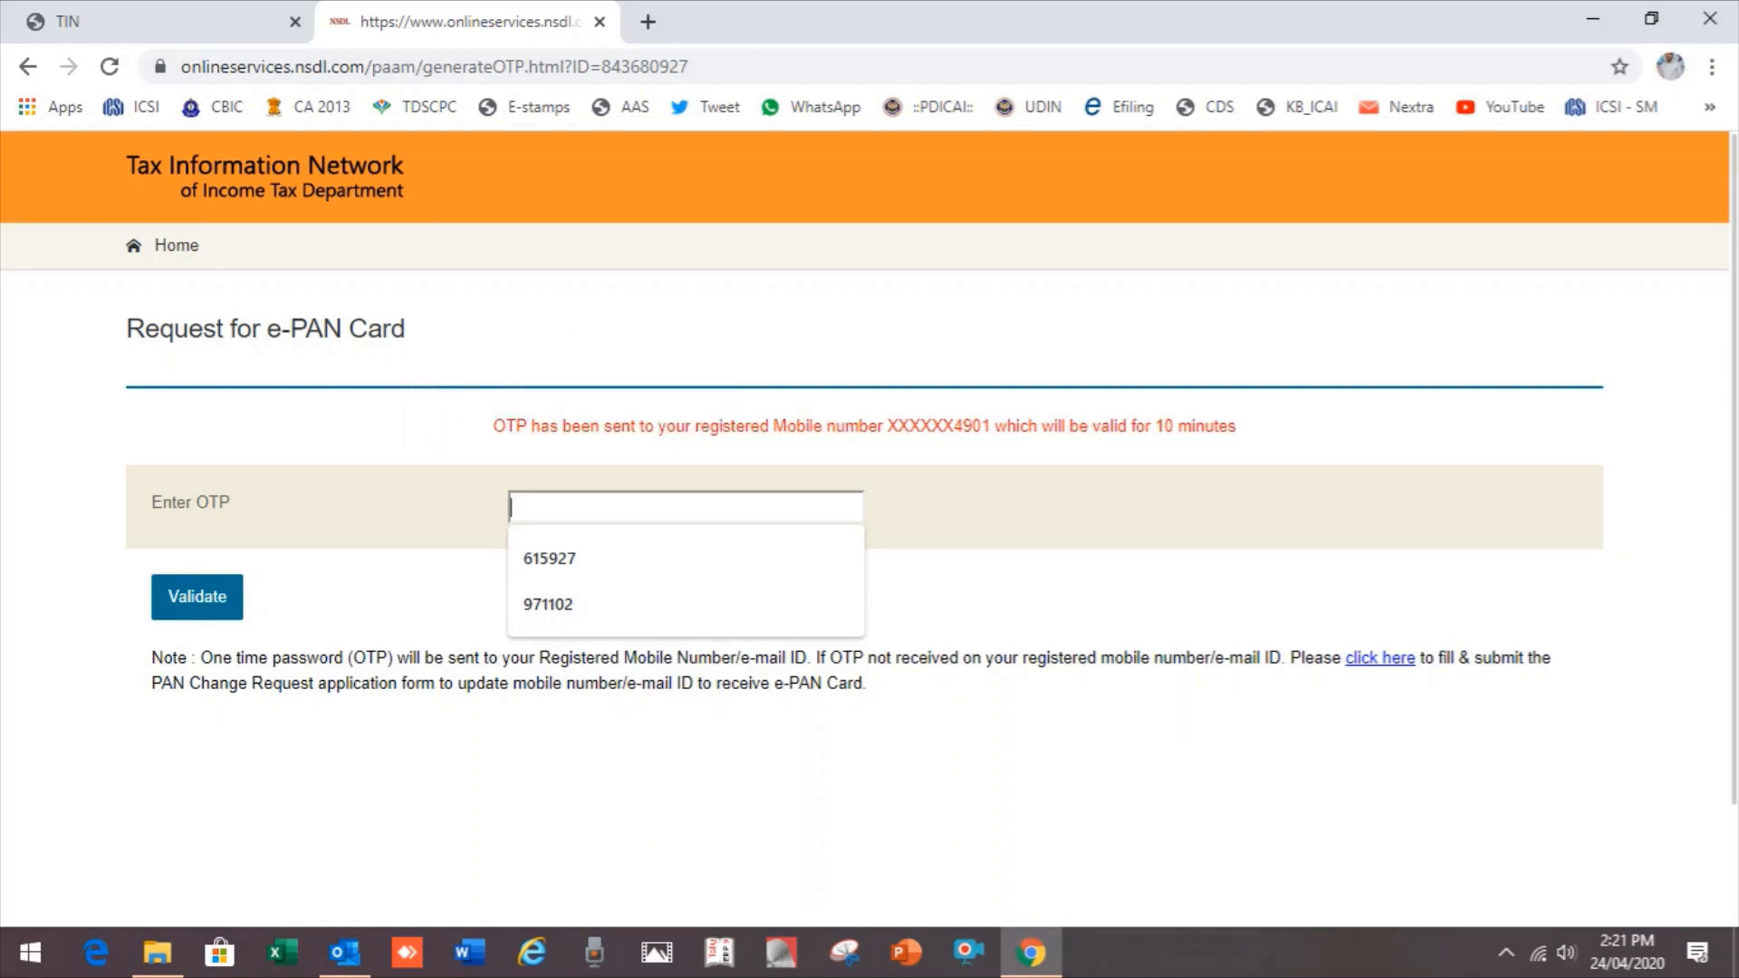
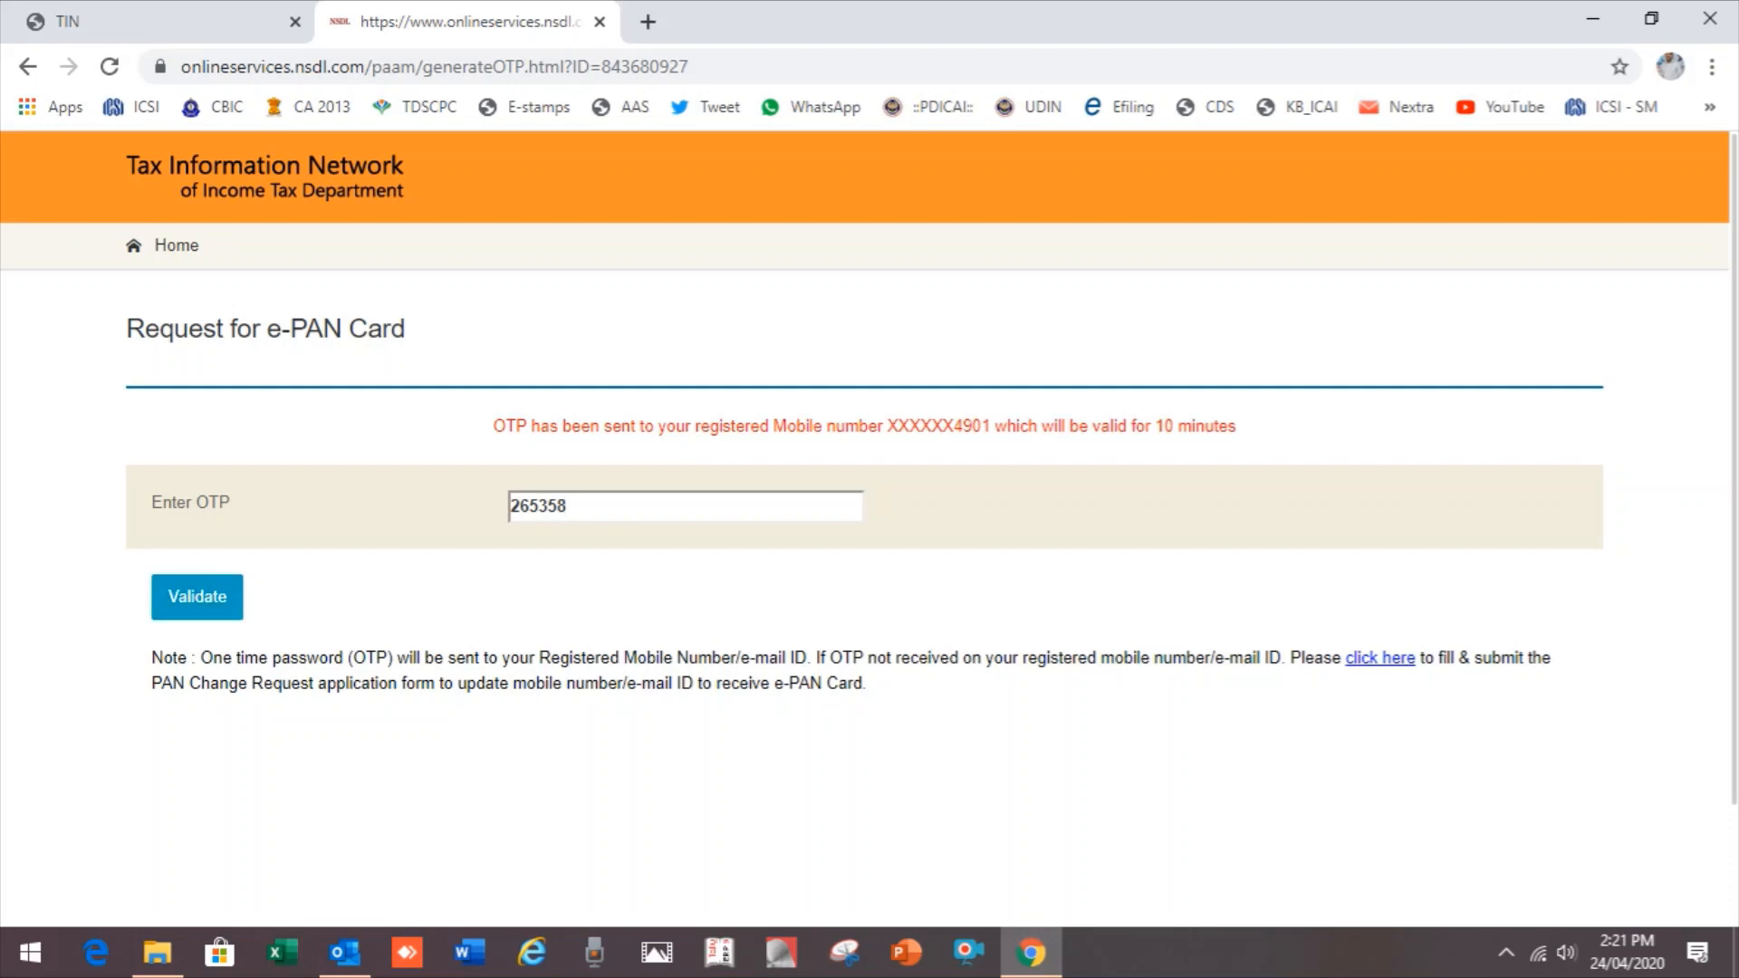
pyautogui.click(196, 597)
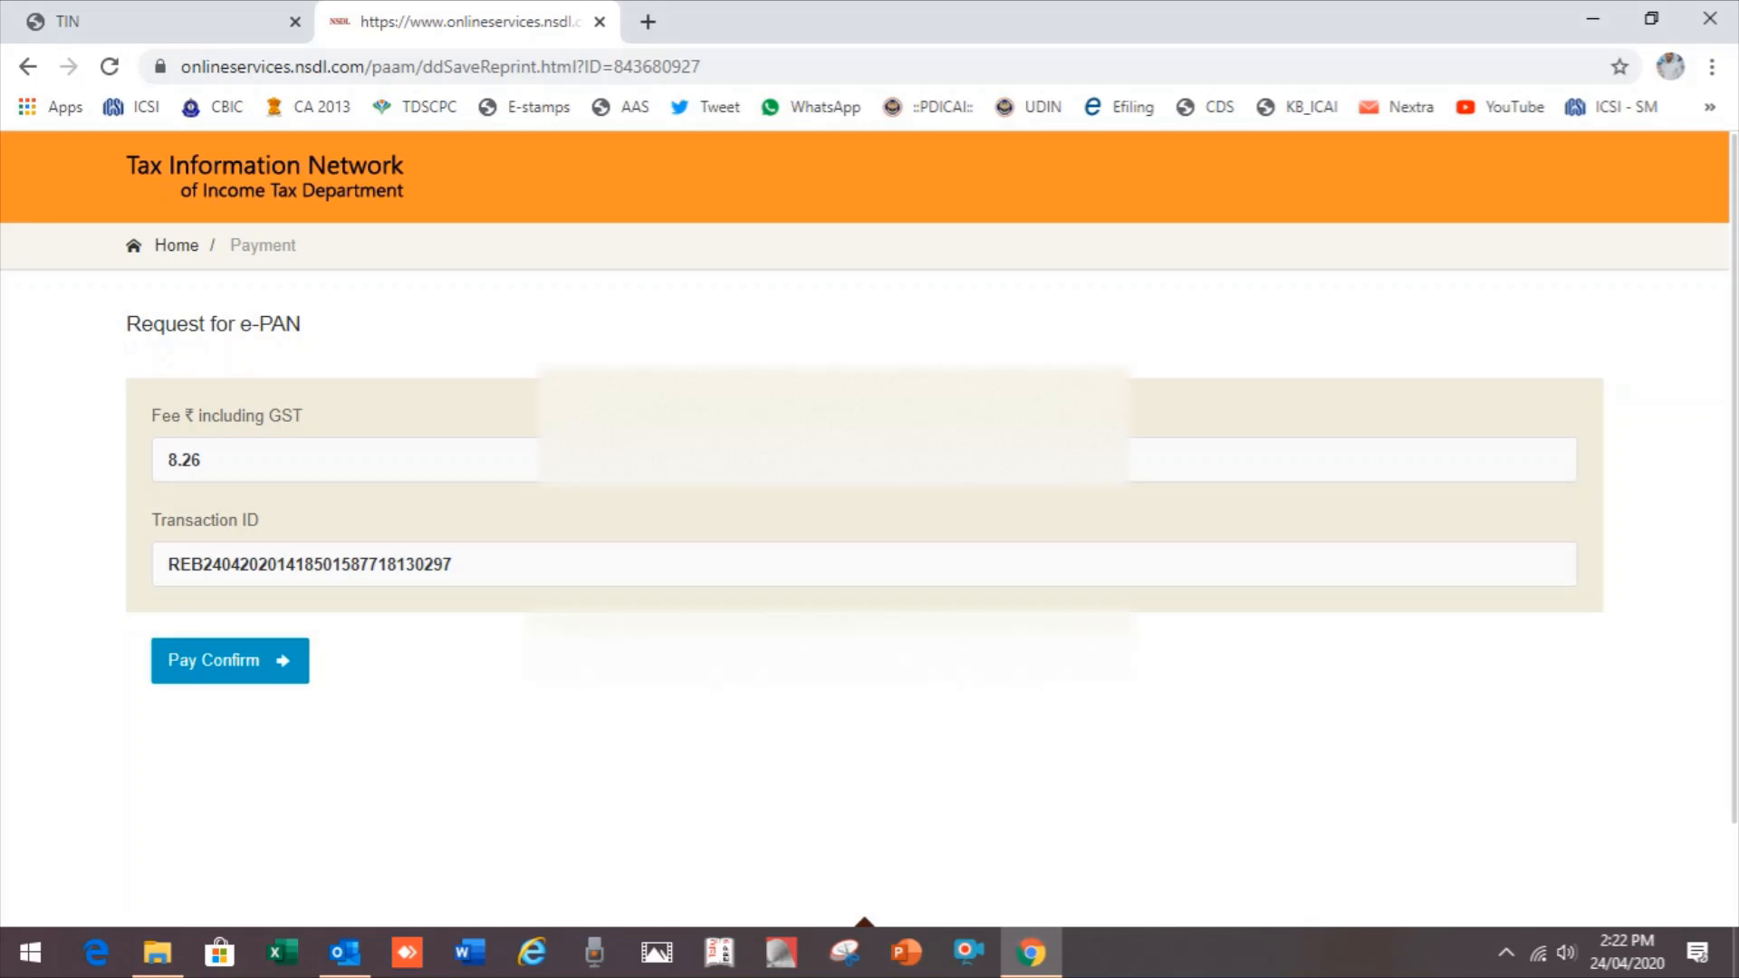
# Confirm the 8.26 fee and pay by credit card on BillDesk.
pyautogui.click(228, 661)
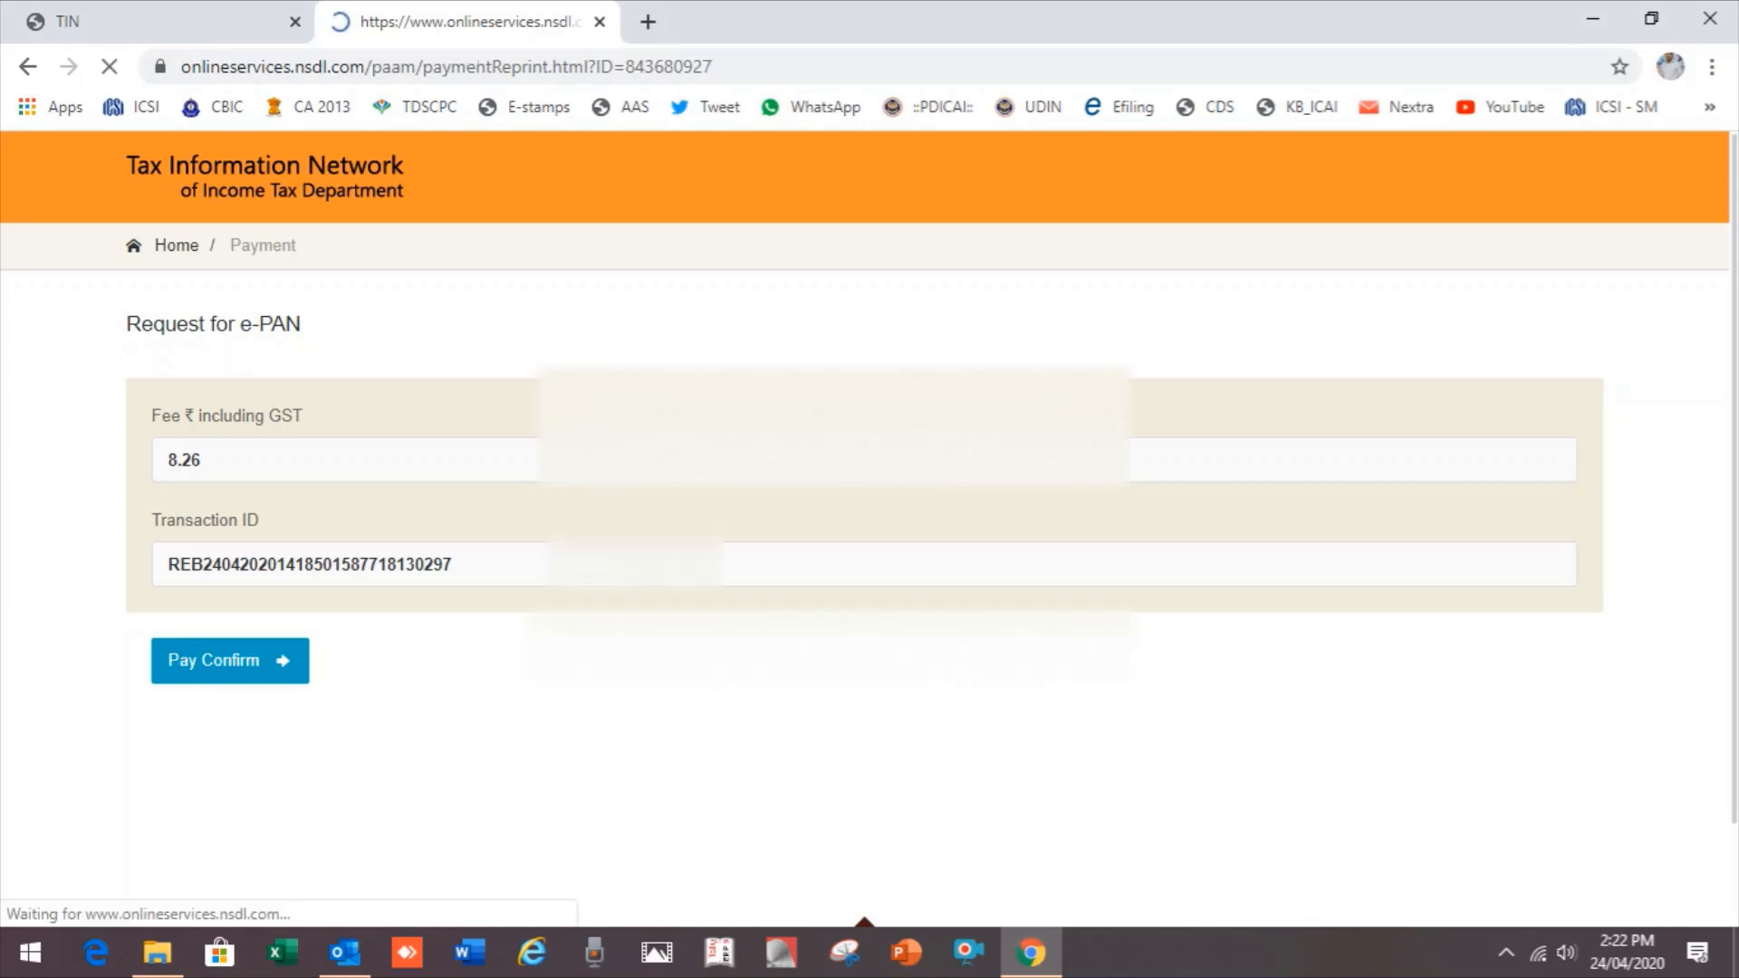
pyautogui.click(229, 660)
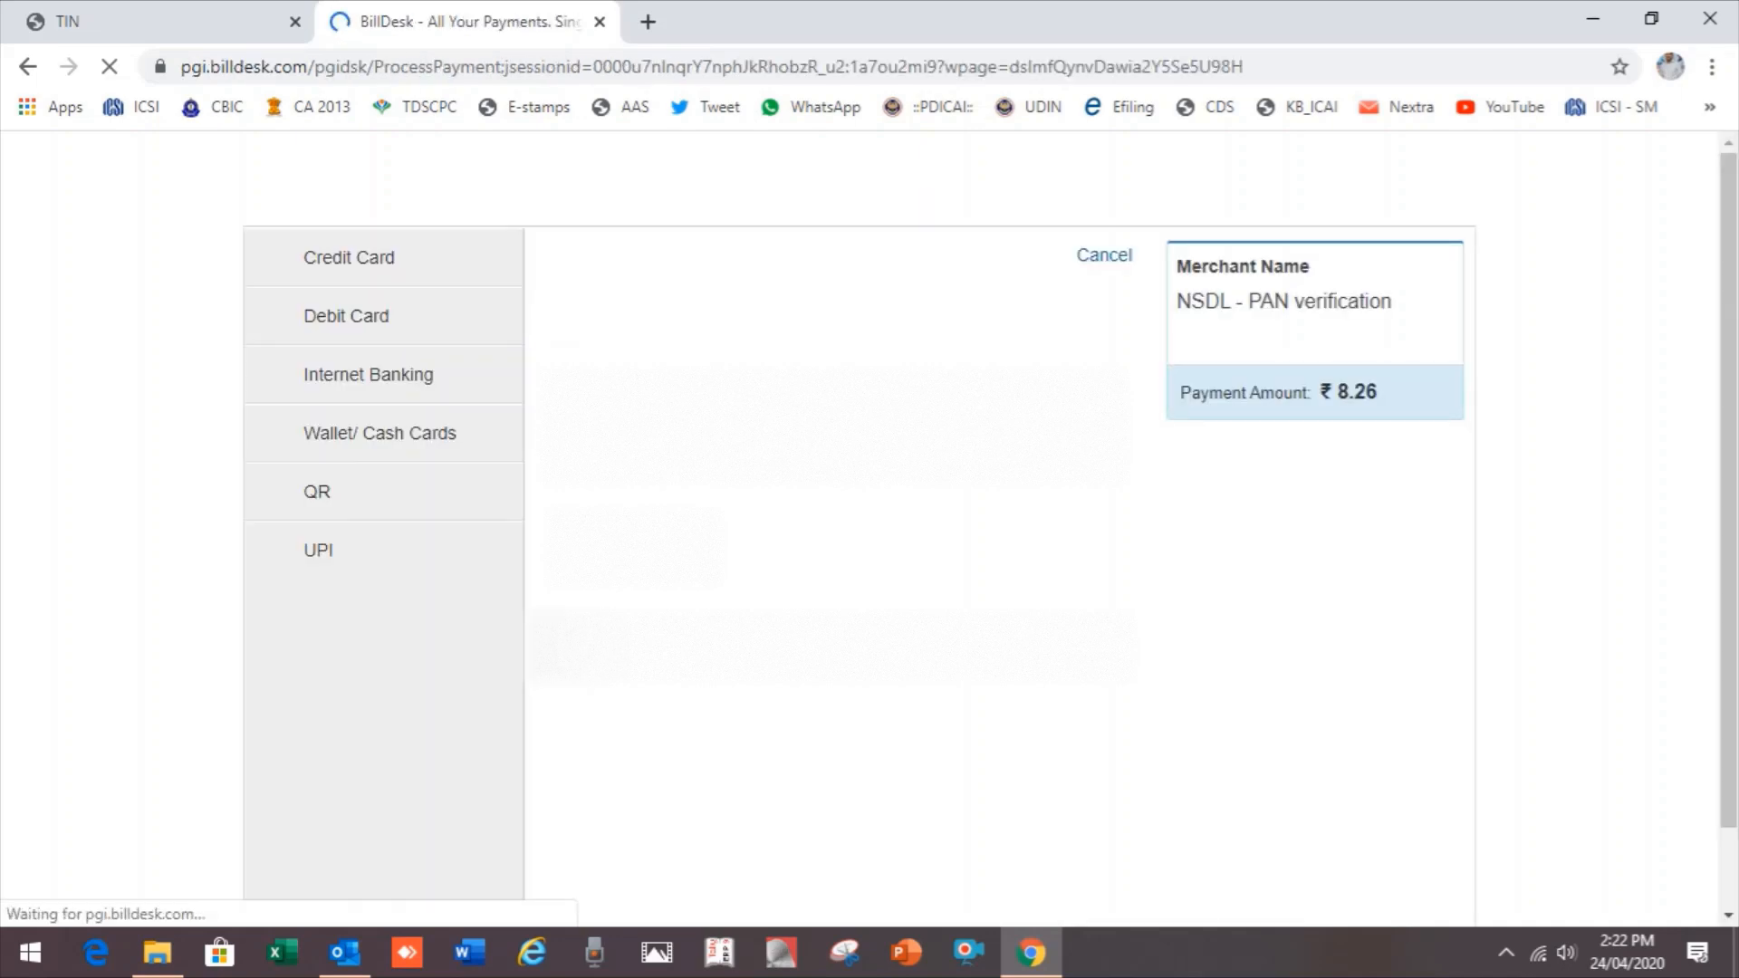
pyautogui.click(348, 257)
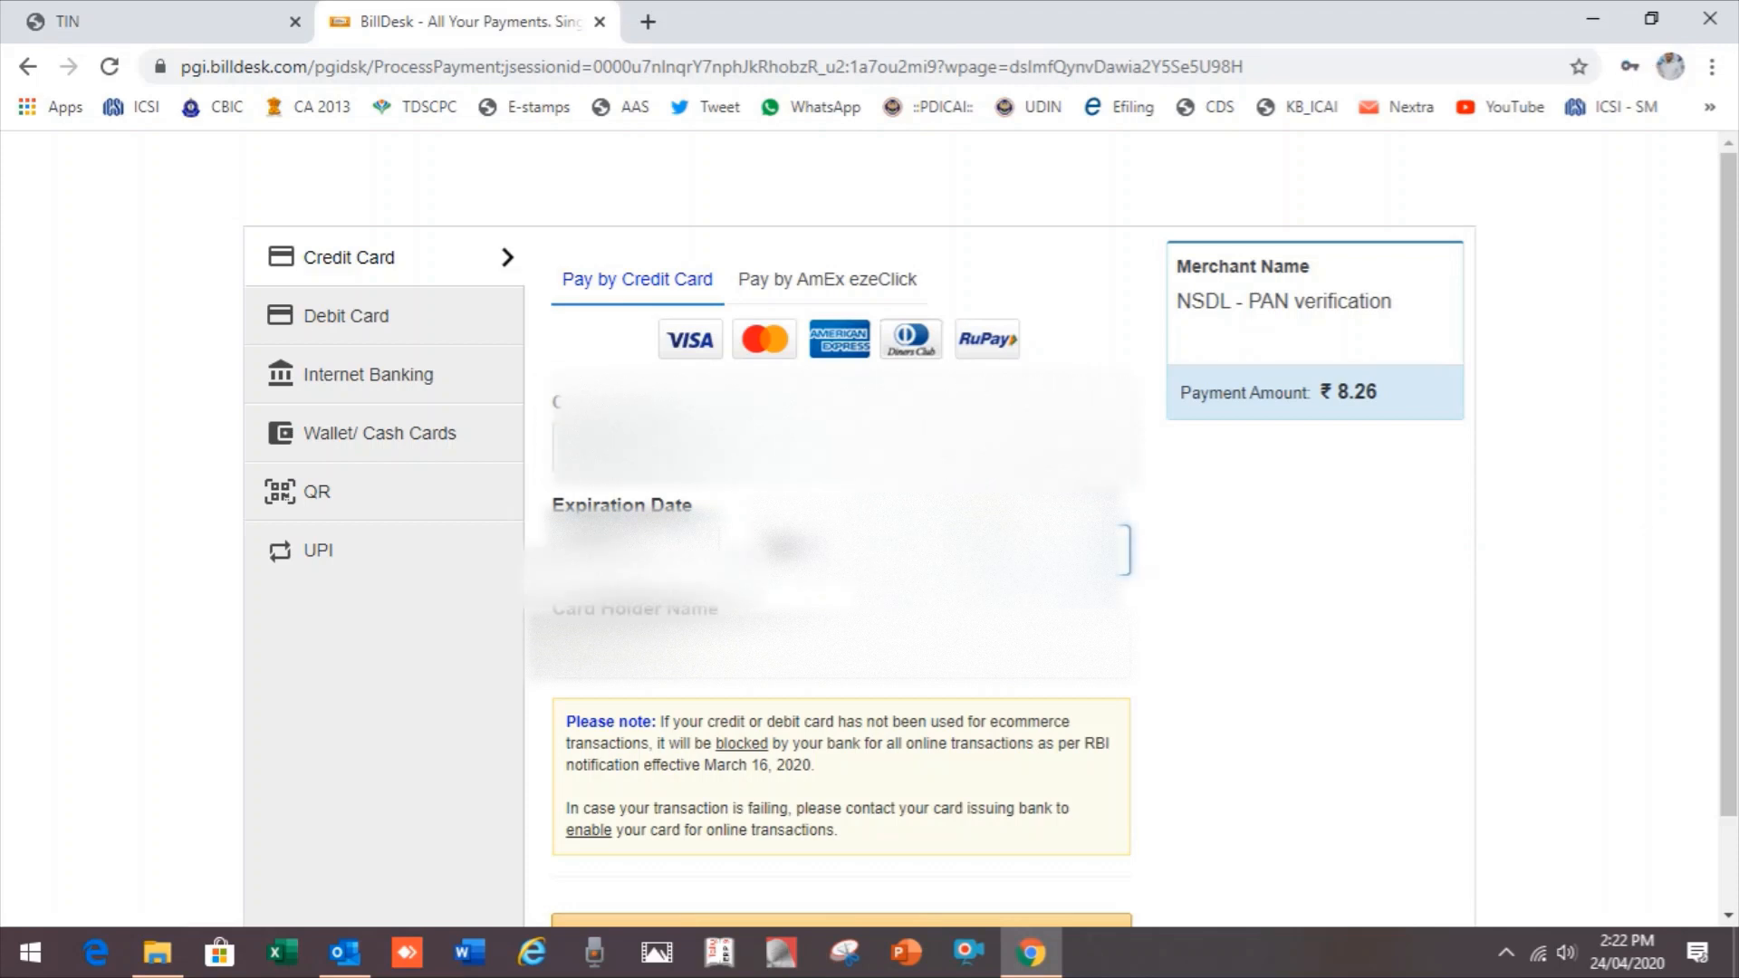
pyautogui.write('4')
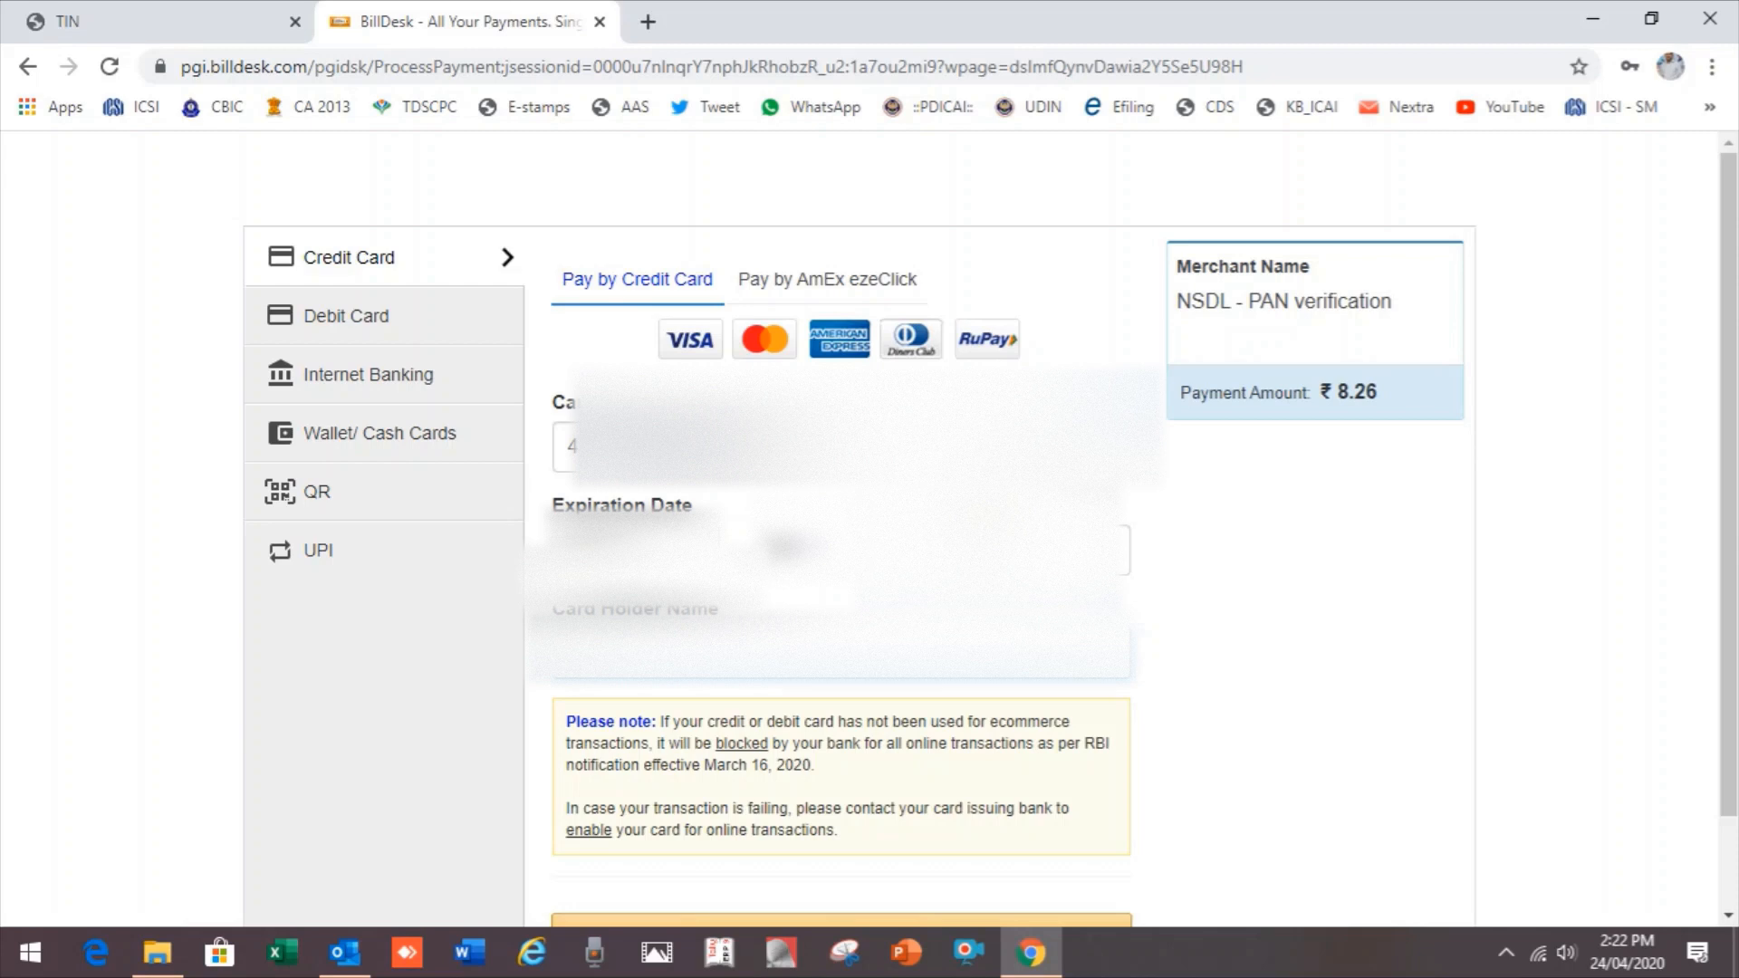
pyautogui.scroll(-3)
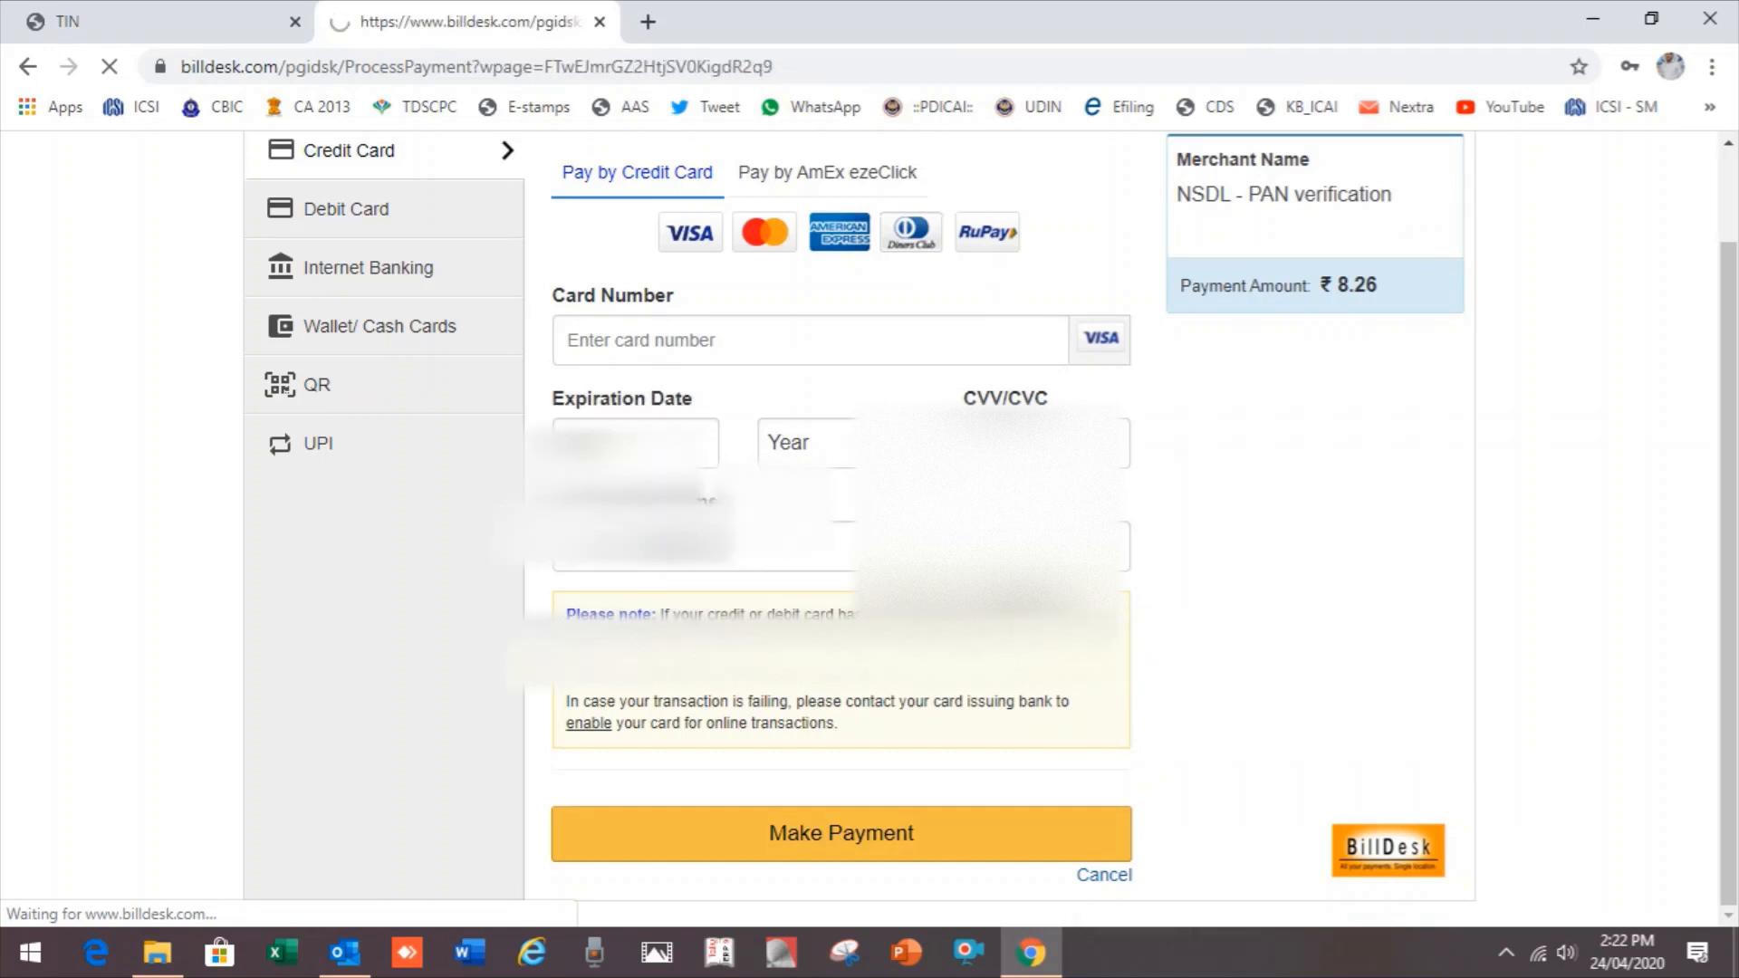
pyautogui.click(839, 833)
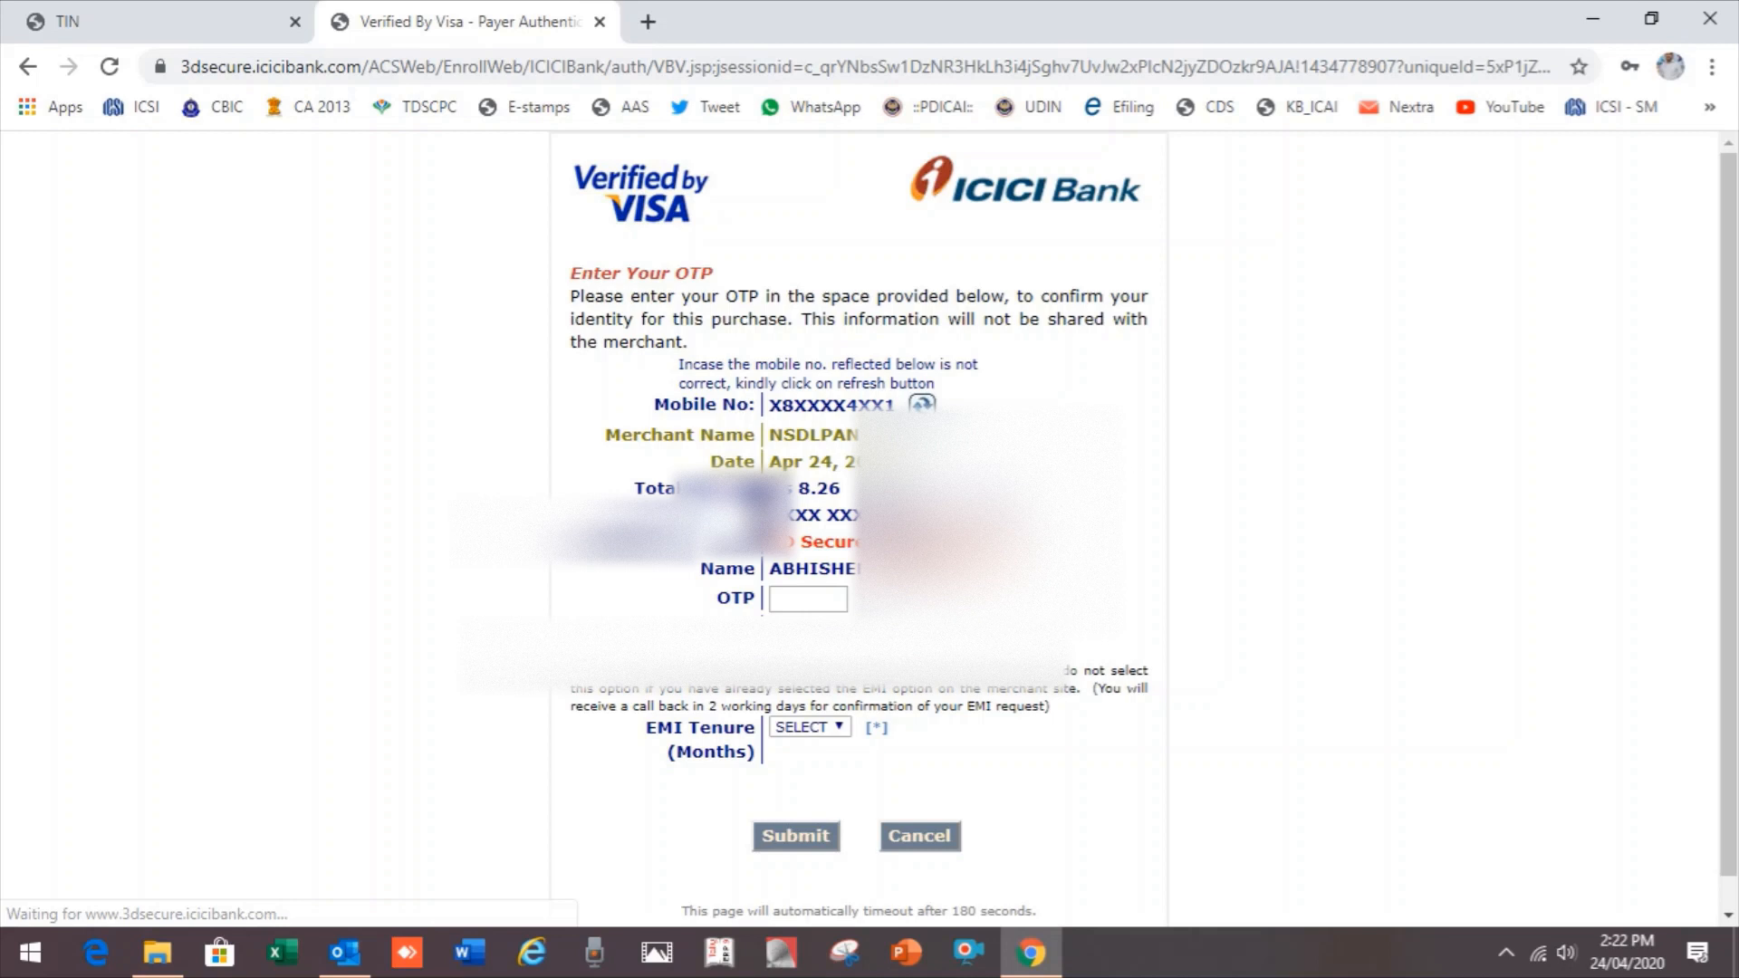
pyautogui.click(807, 599)
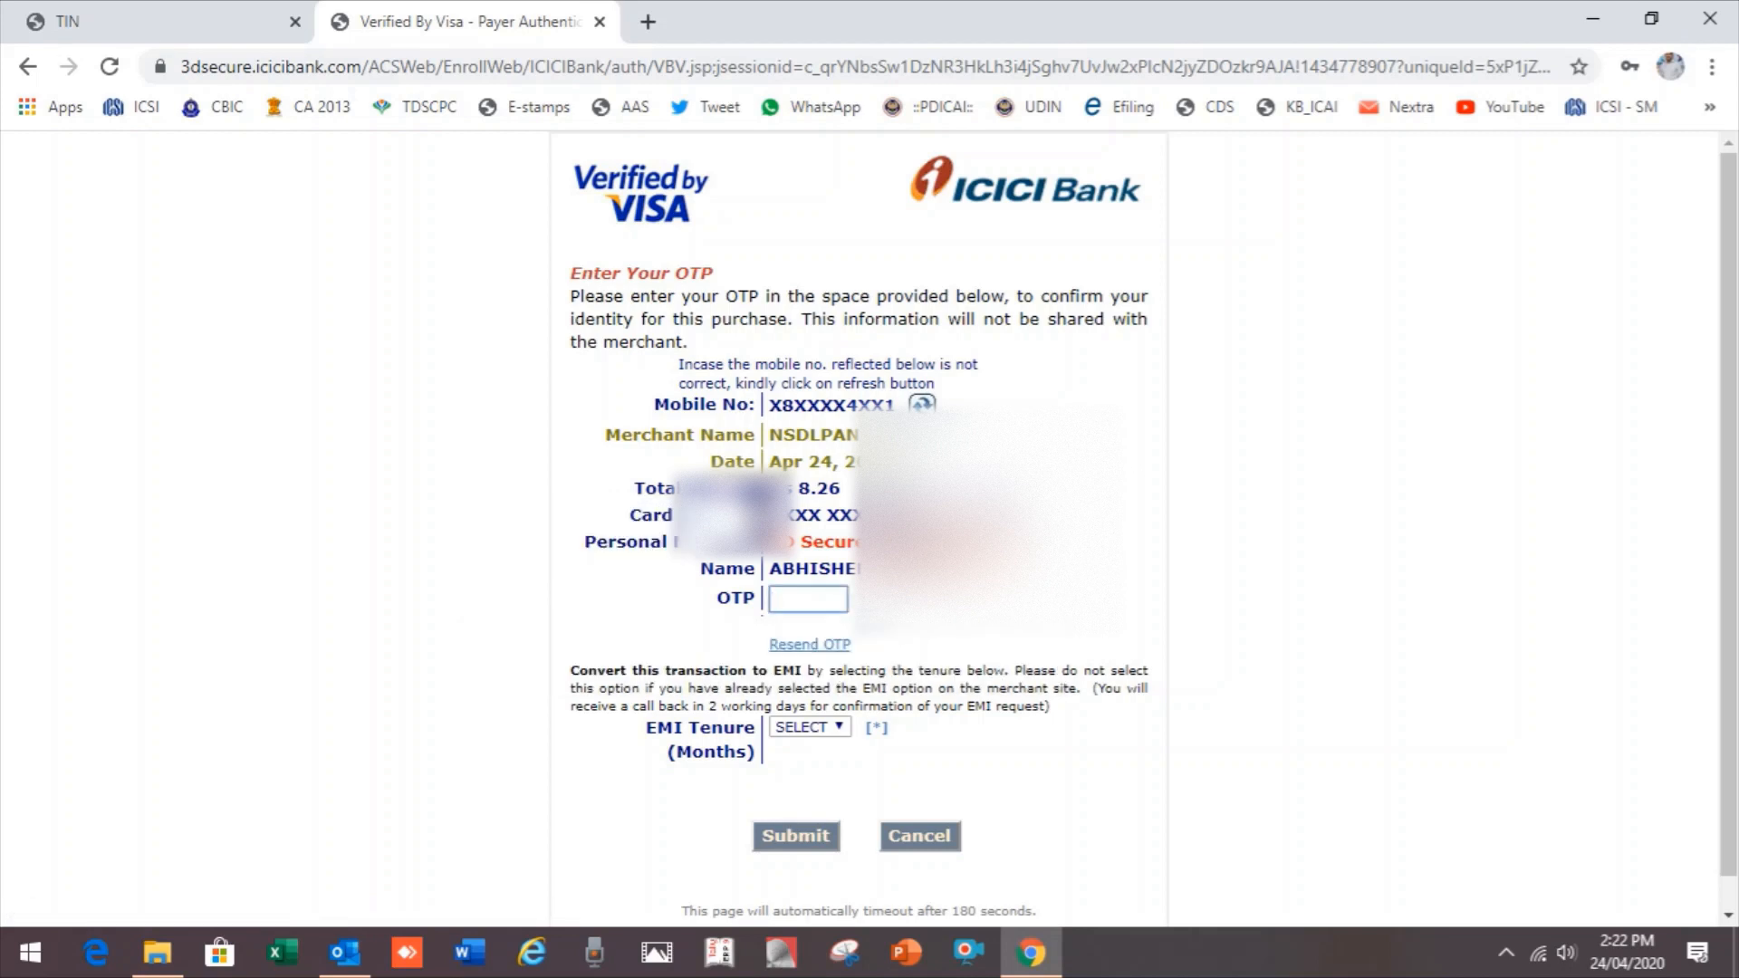
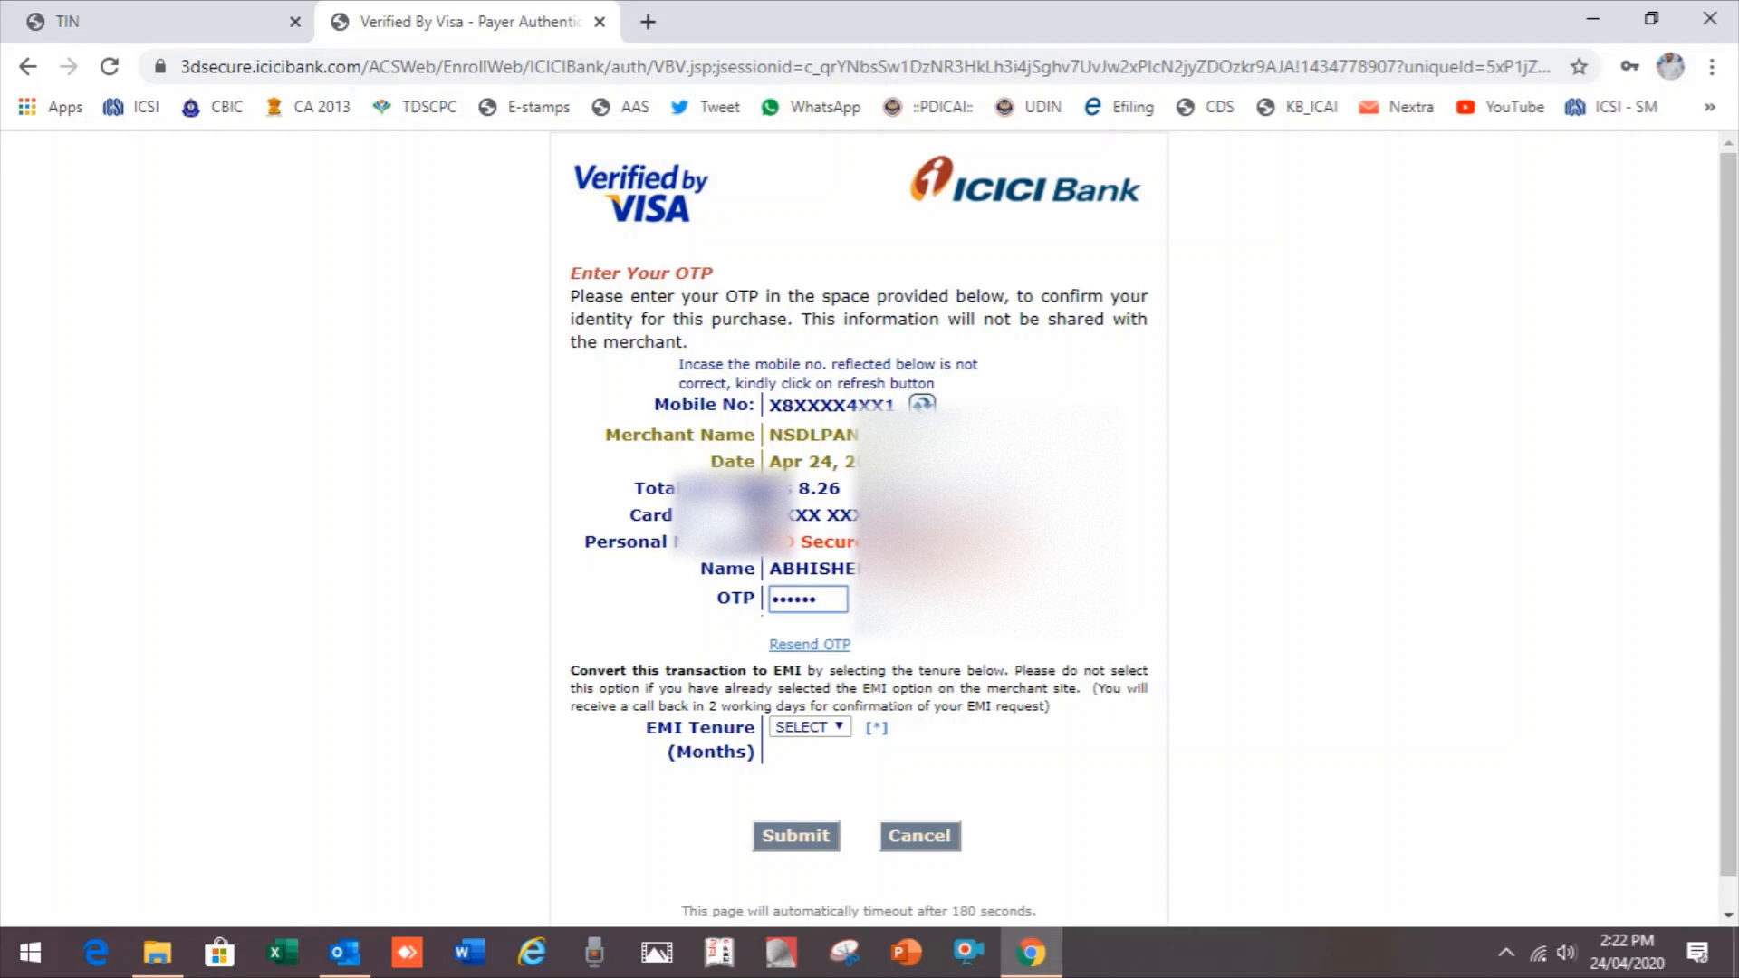
pyautogui.click(795, 835)
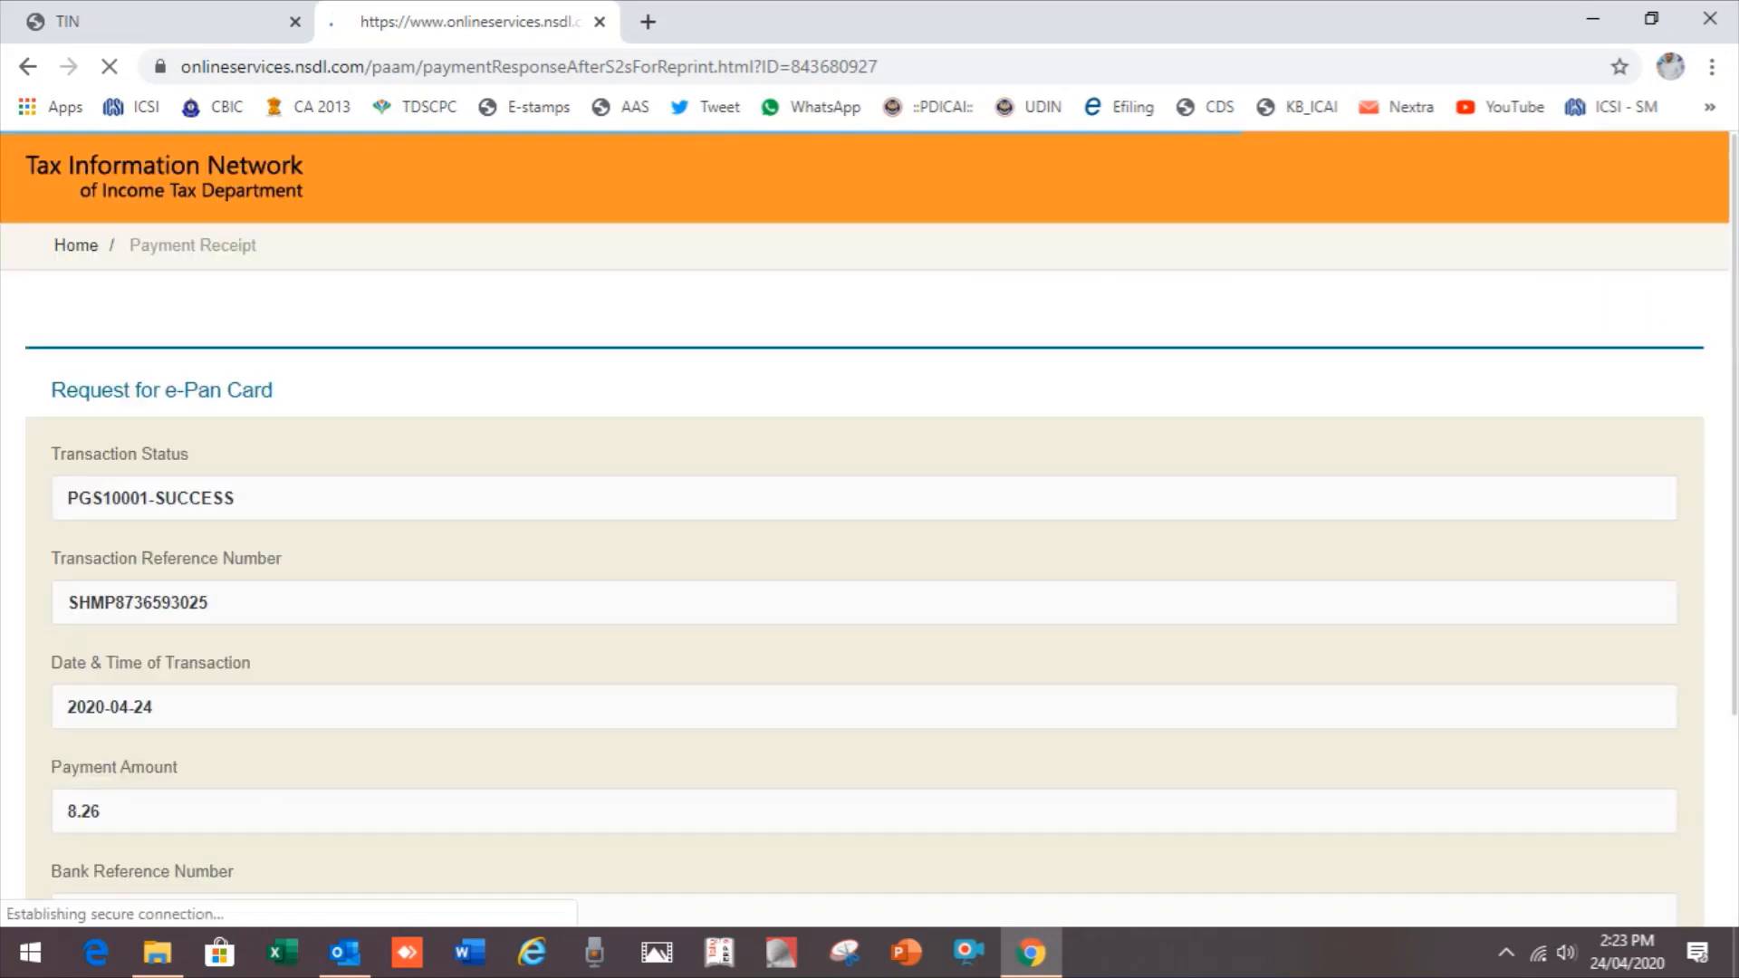
# Continue past the payment success page and generate the payment receipt.
pyautogui.scroll(-3)
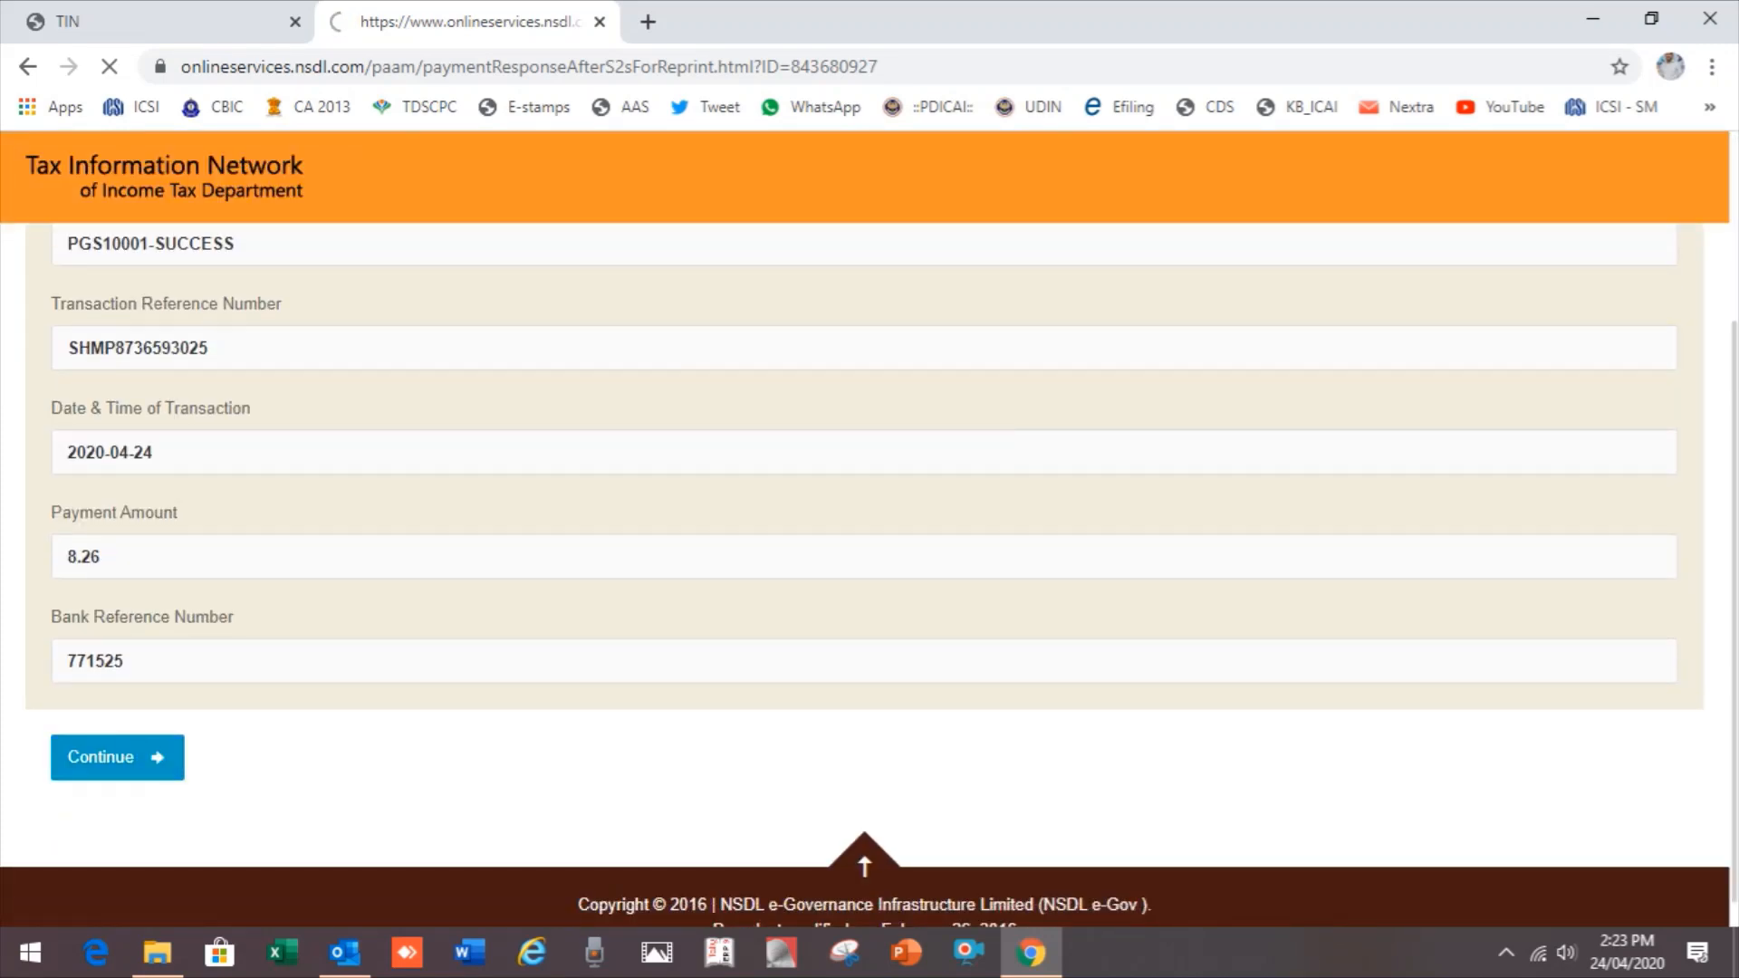
pyautogui.click(117, 758)
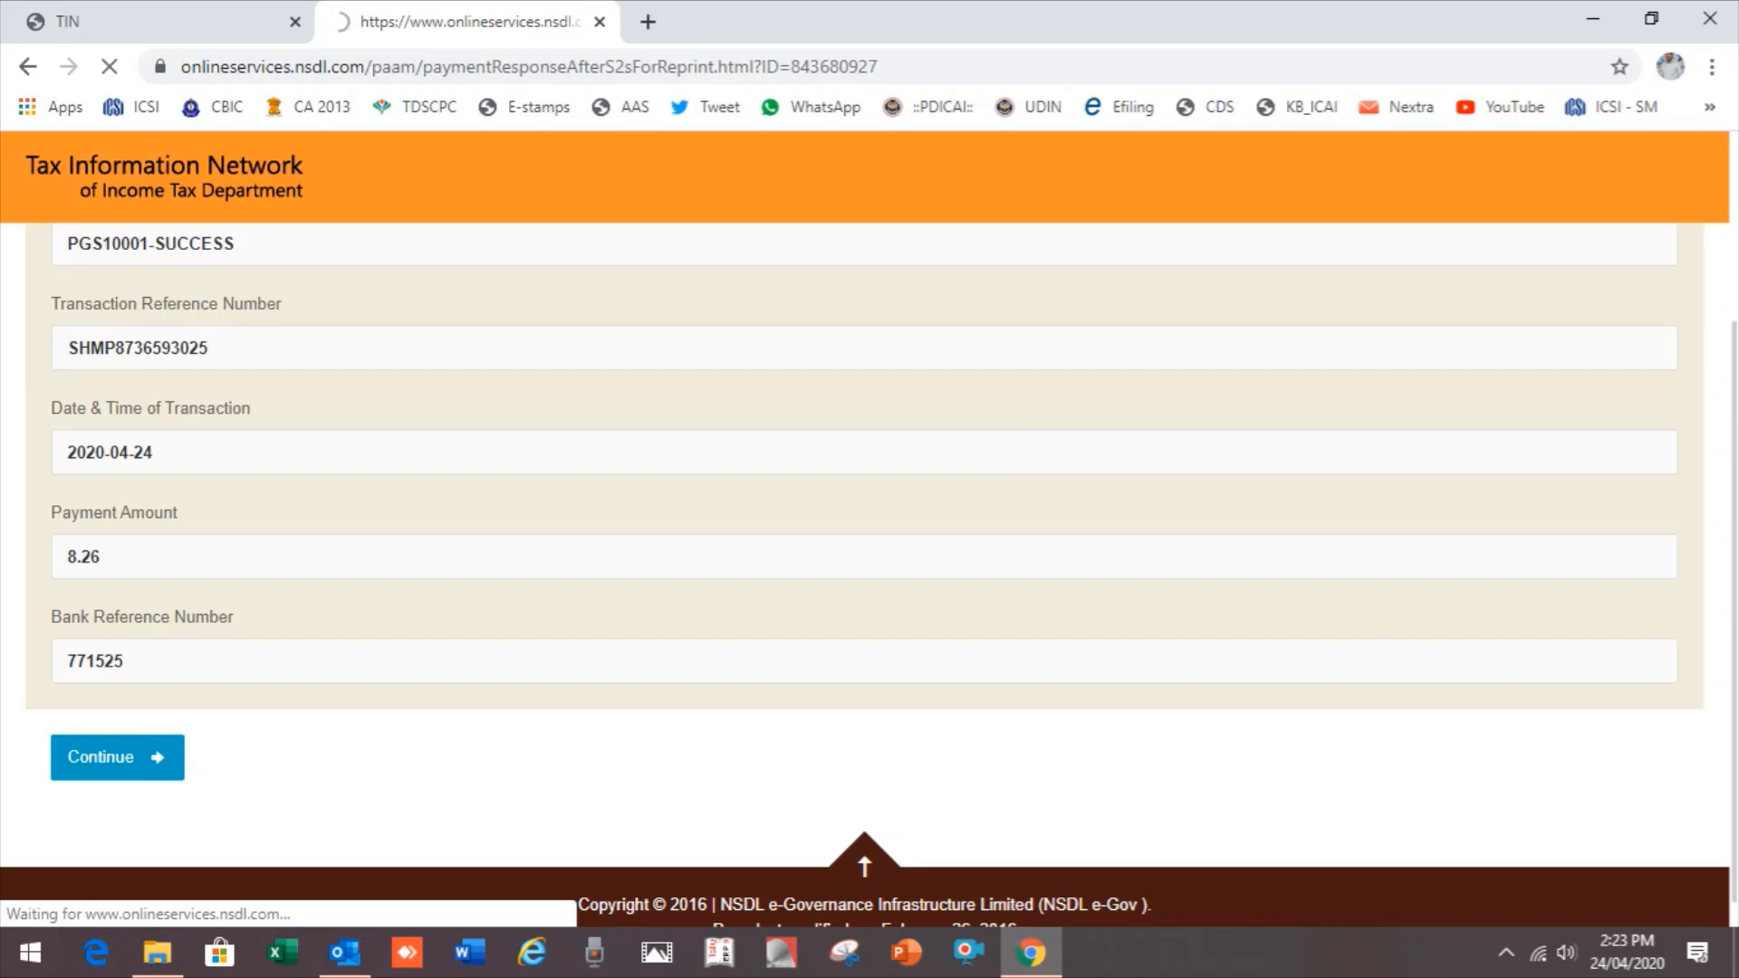
pyautogui.click(117, 756)
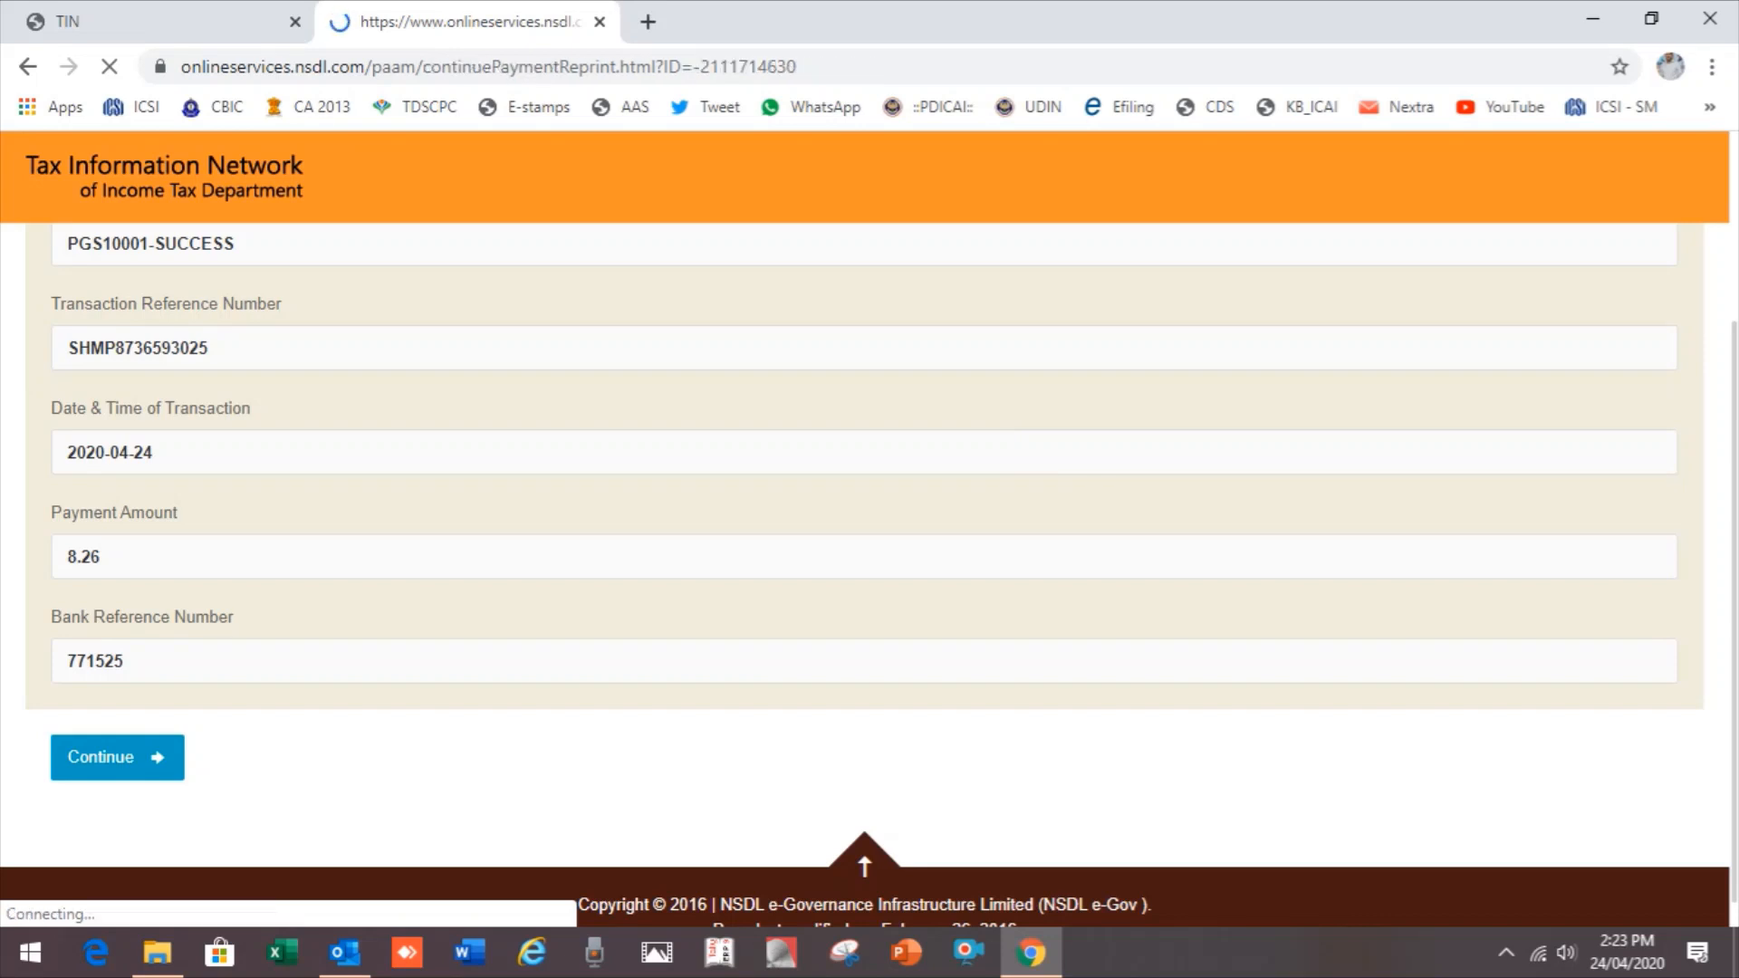
pyautogui.click(117, 756)
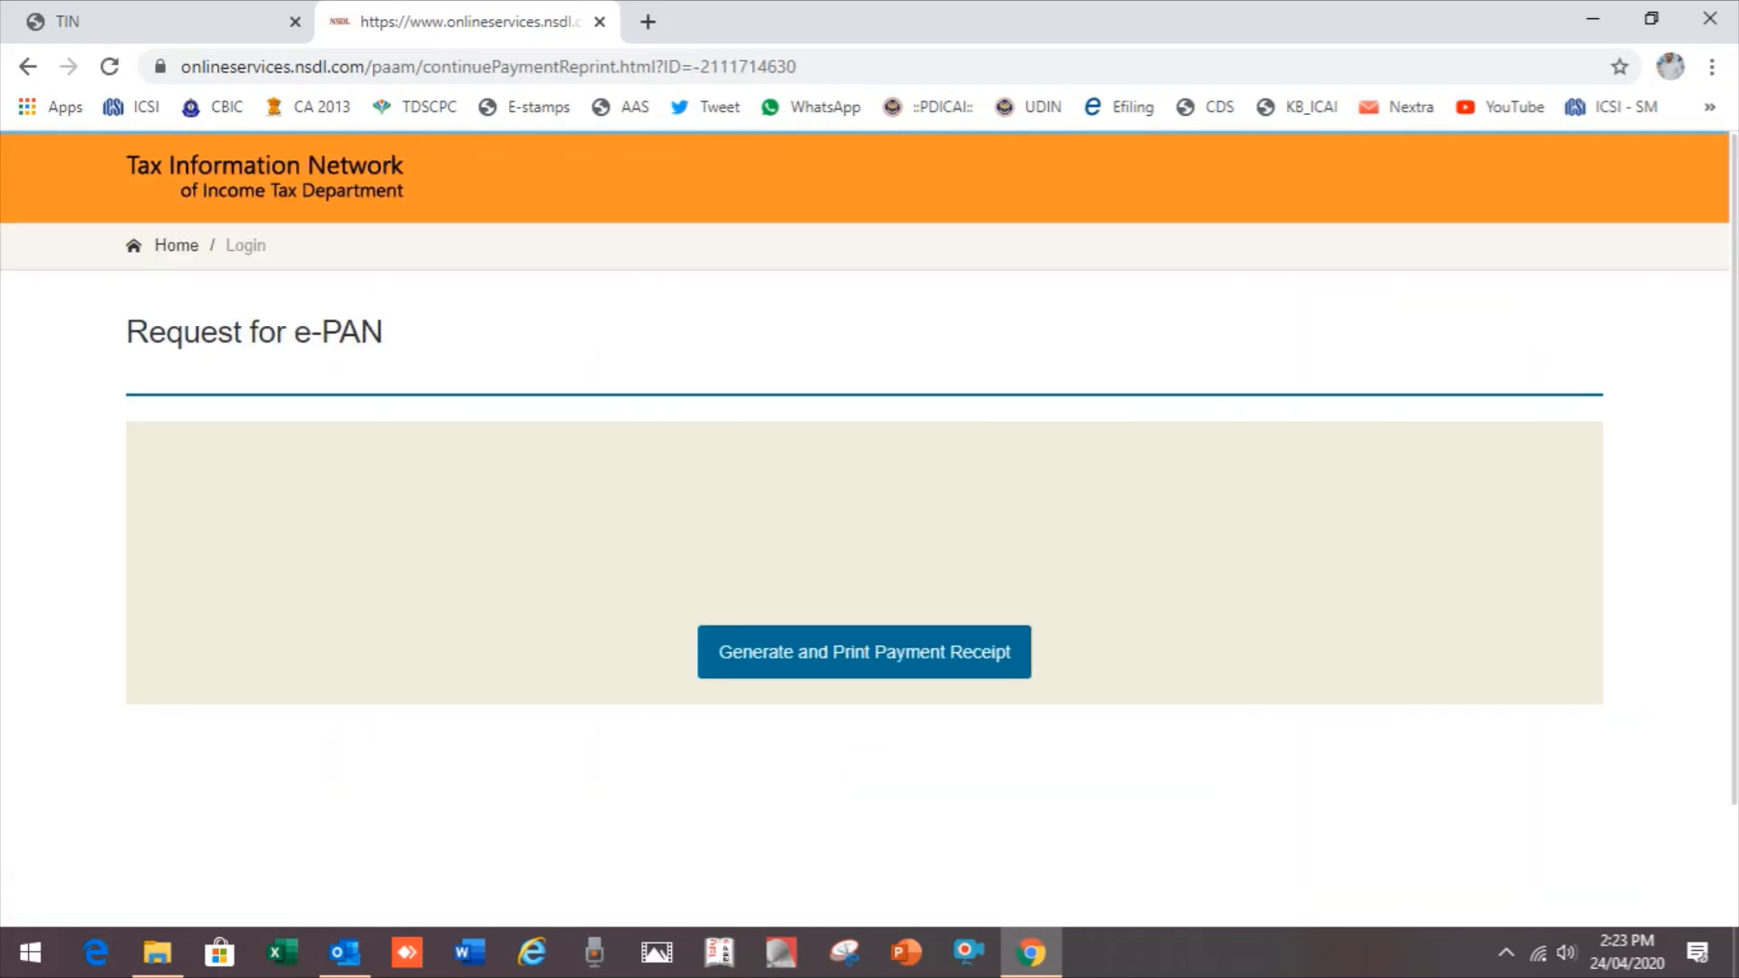
pyautogui.click(861, 653)
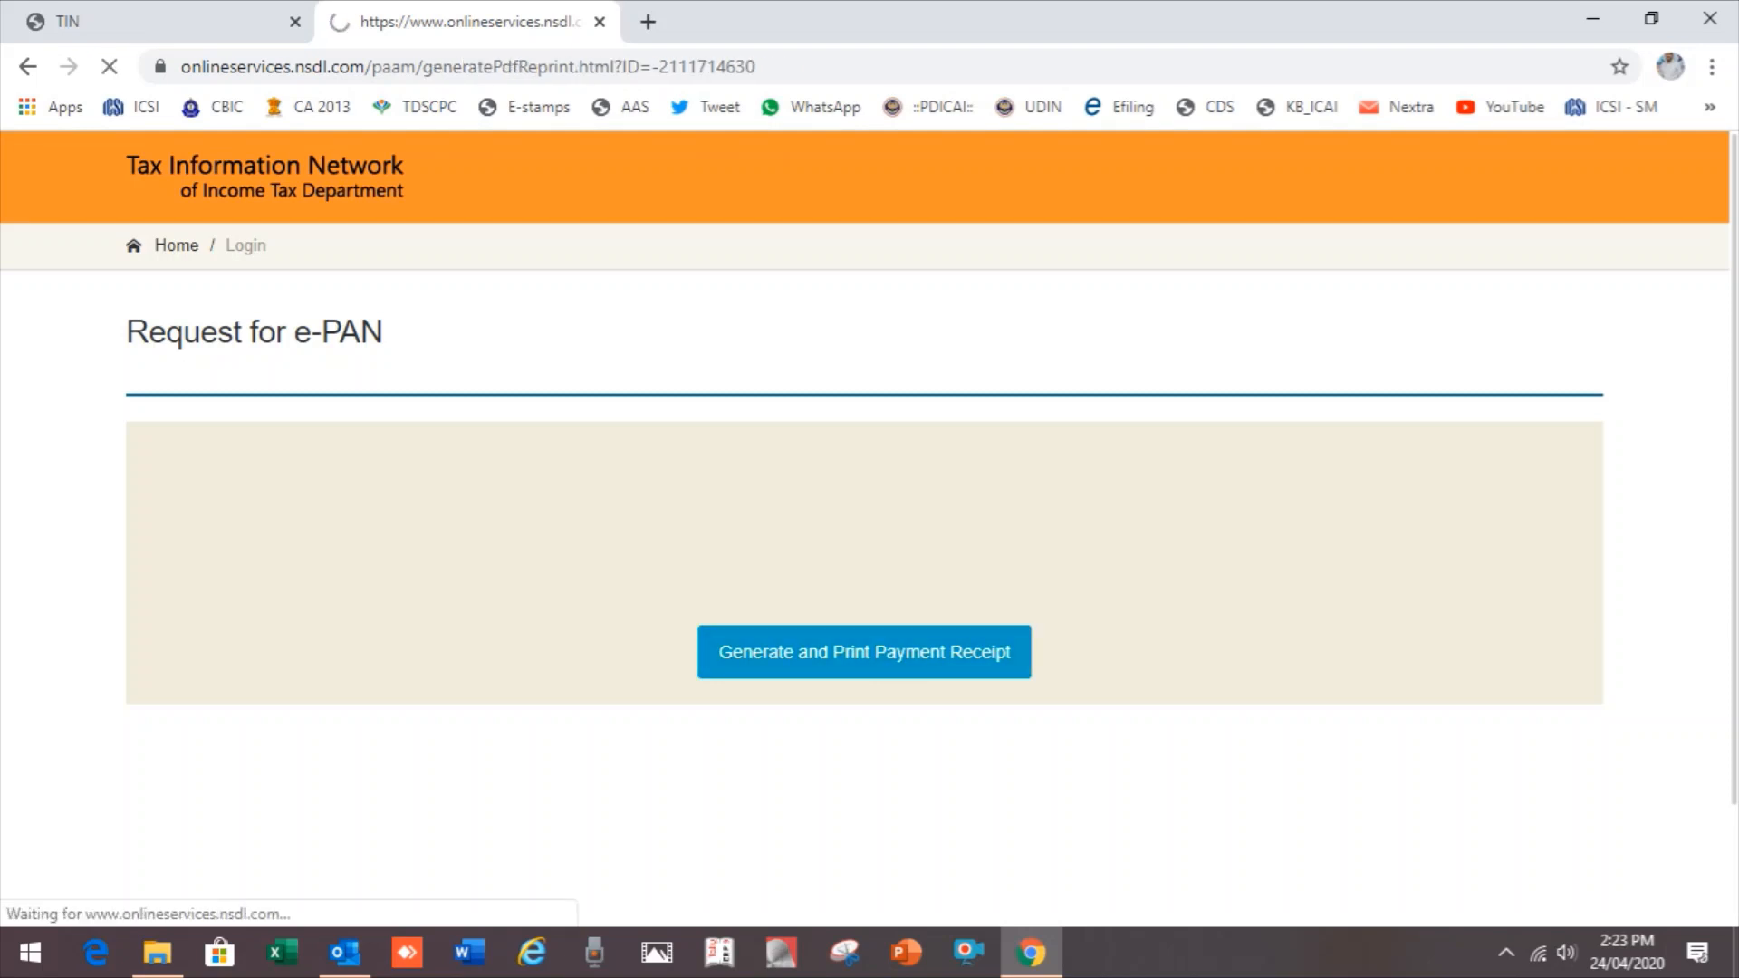
pyautogui.click(863, 651)
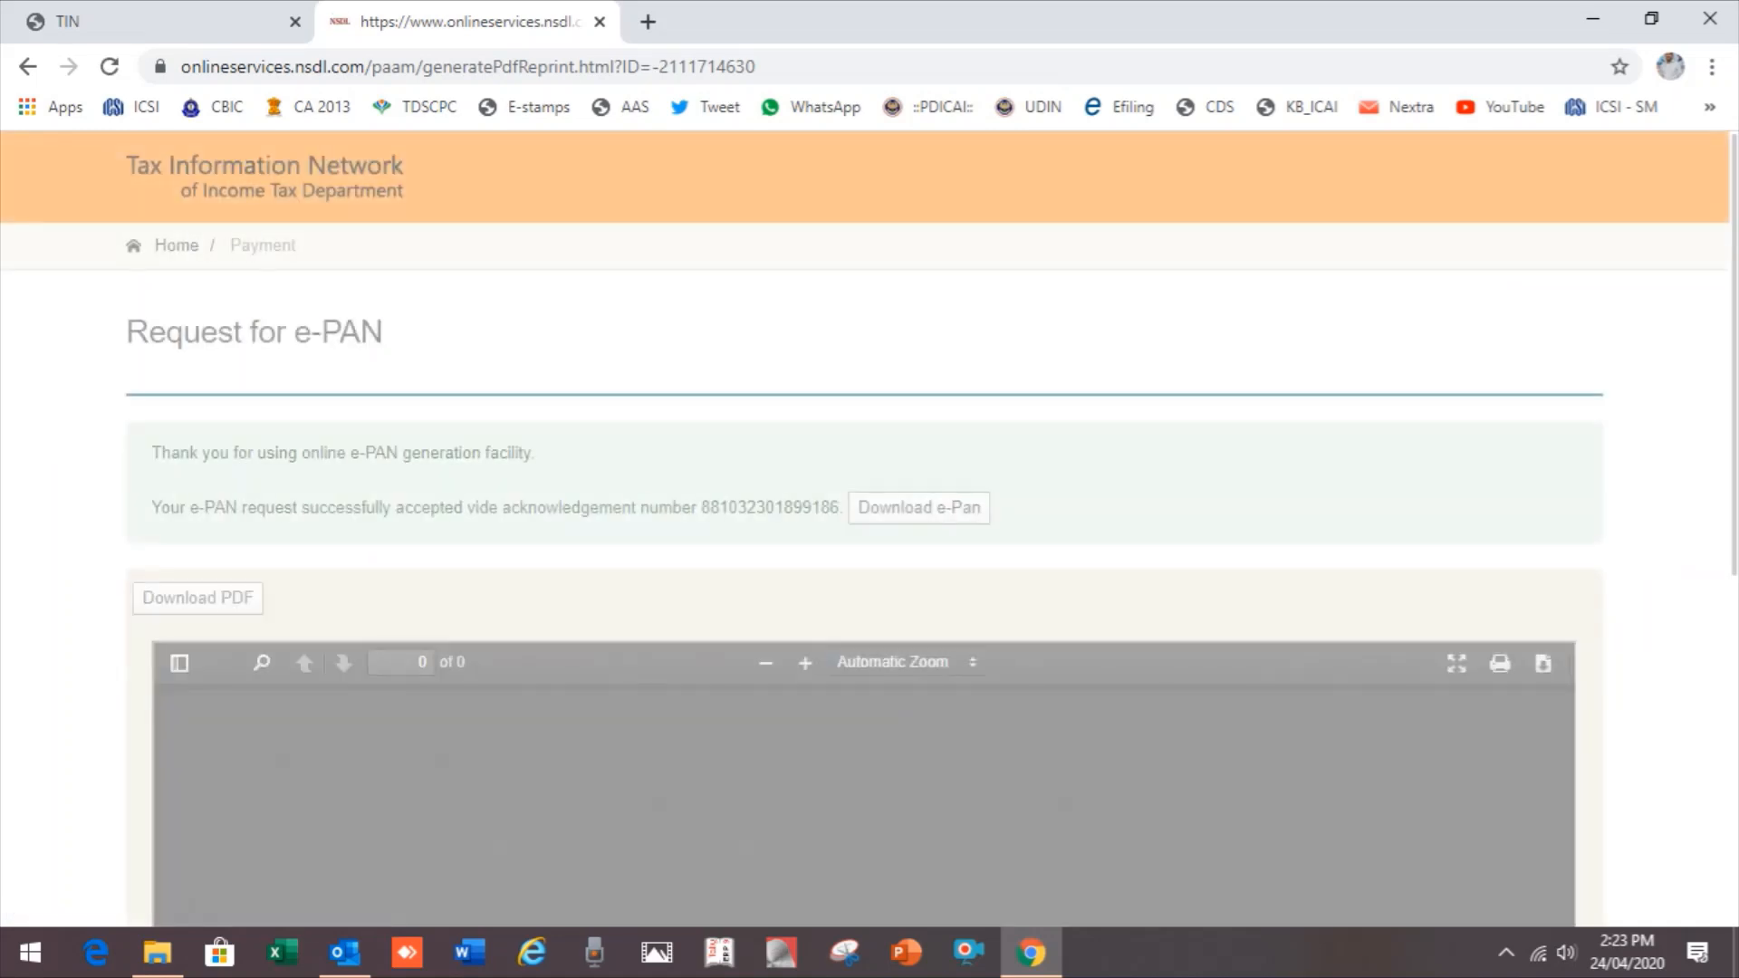
# Open the e-PAN download page and download the e-PAN PDF.
pyautogui.click(917, 507)
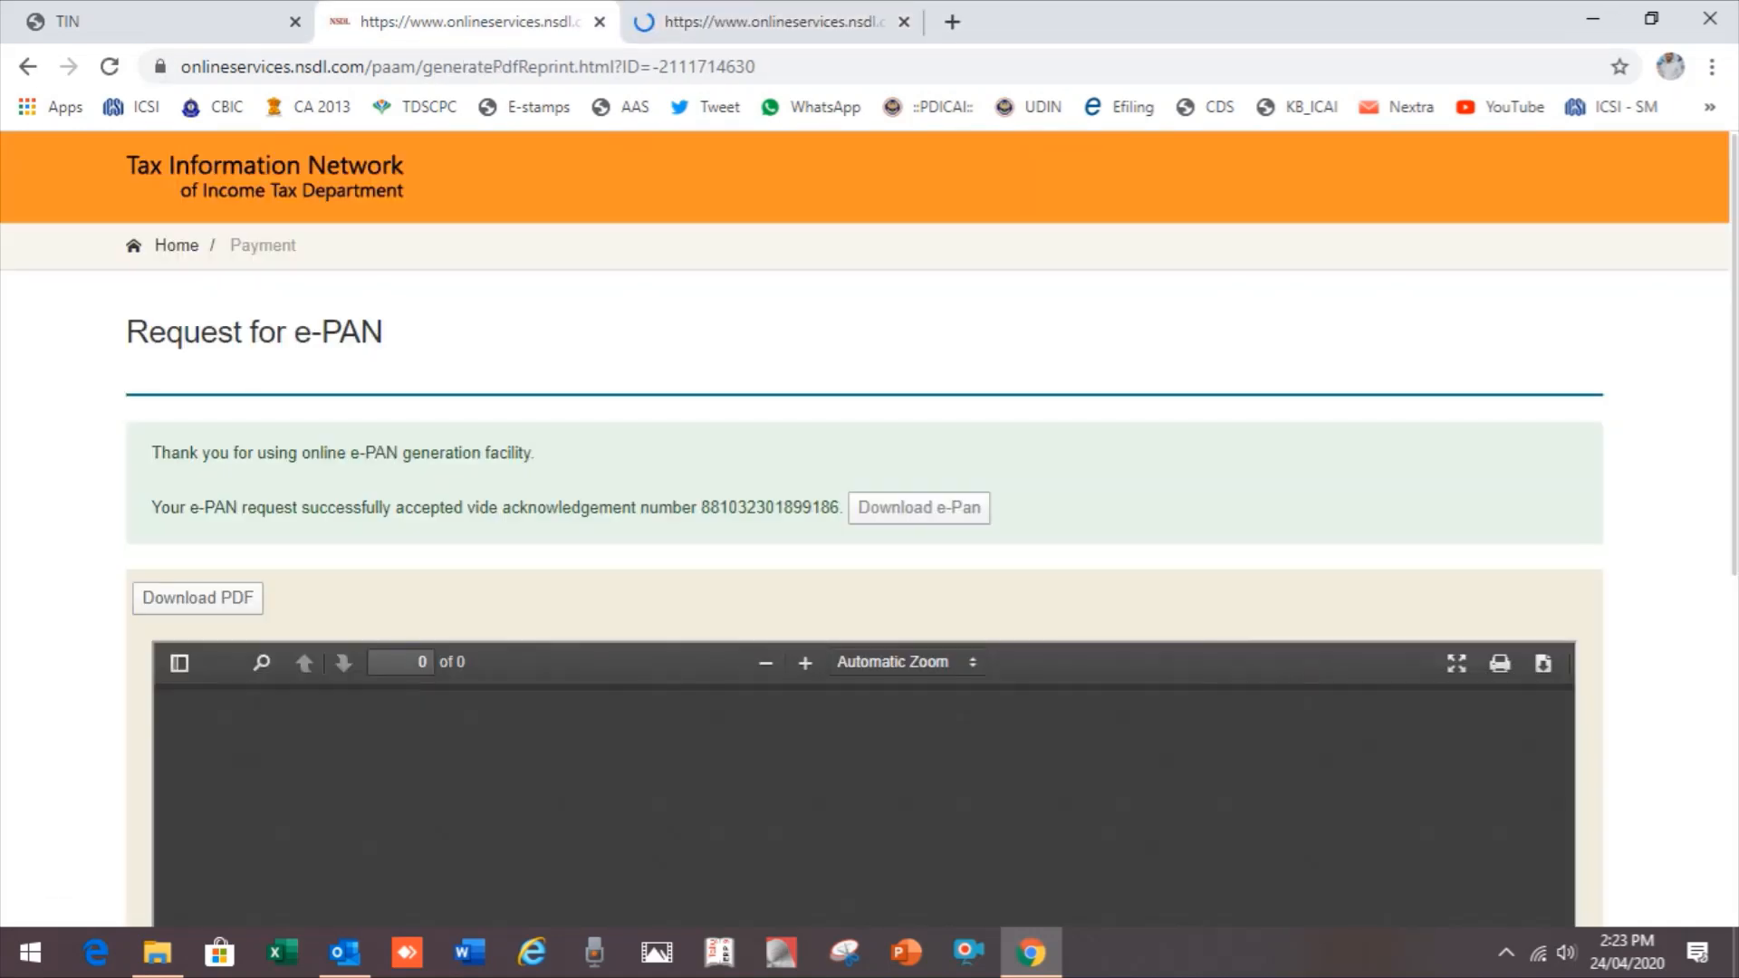
pyautogui.click(918, 507)
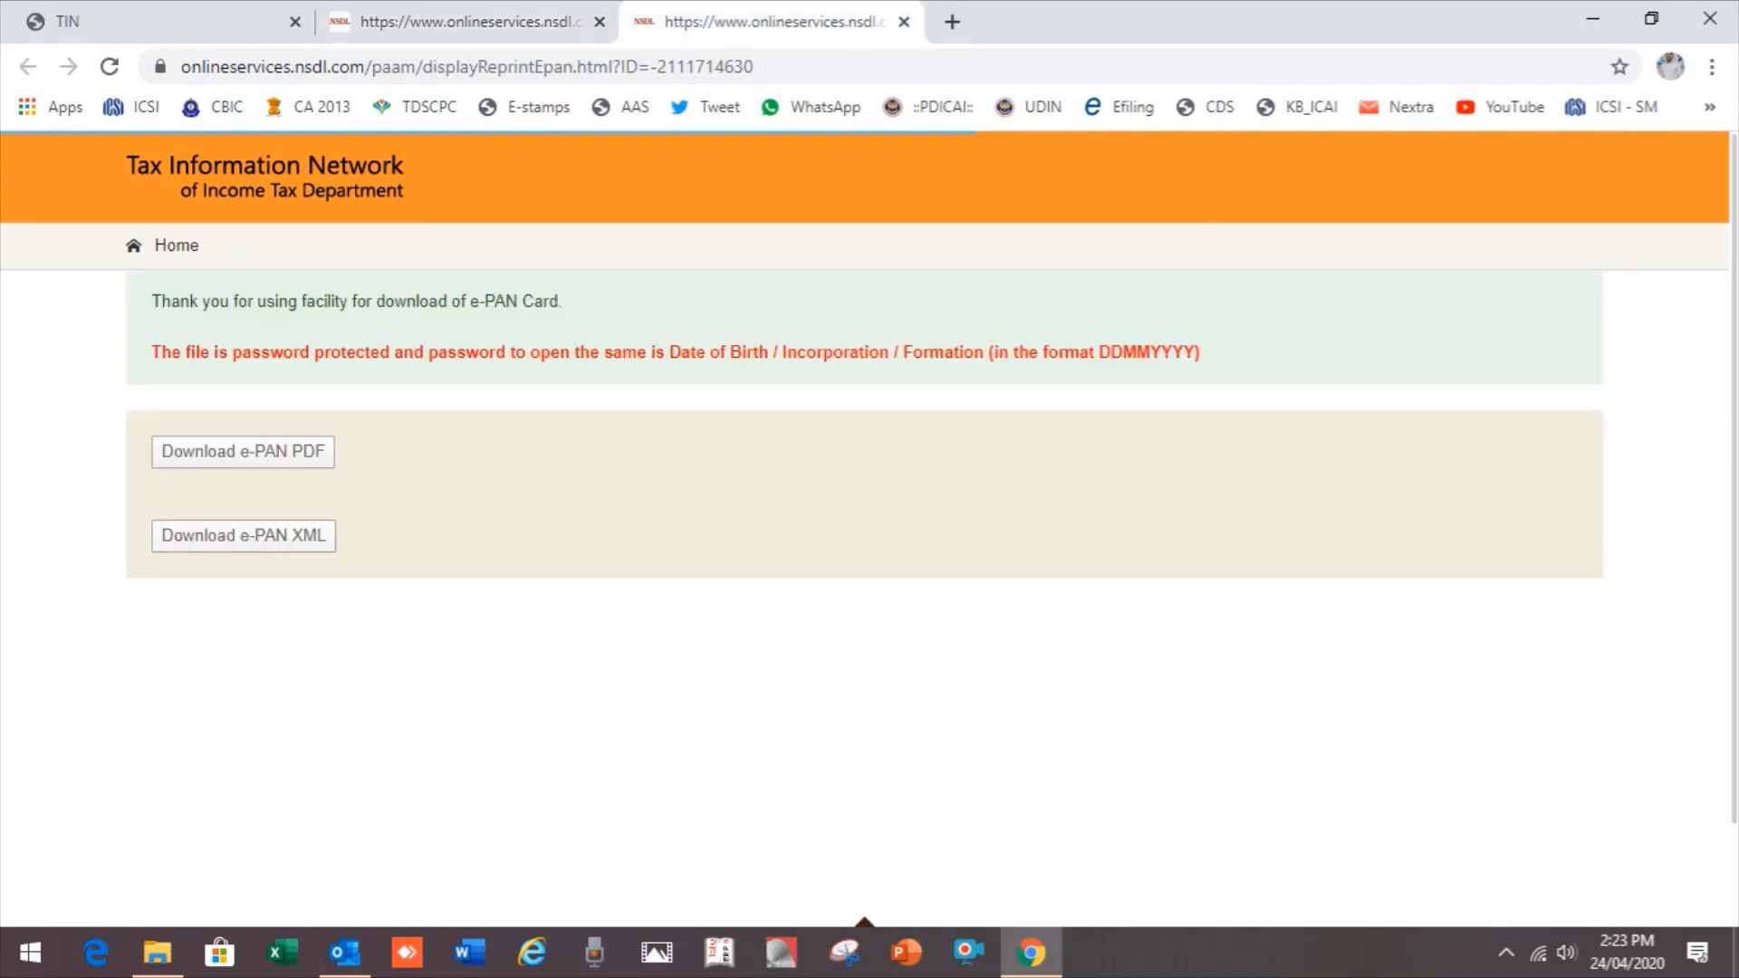
pyautogui.click(242, 451)
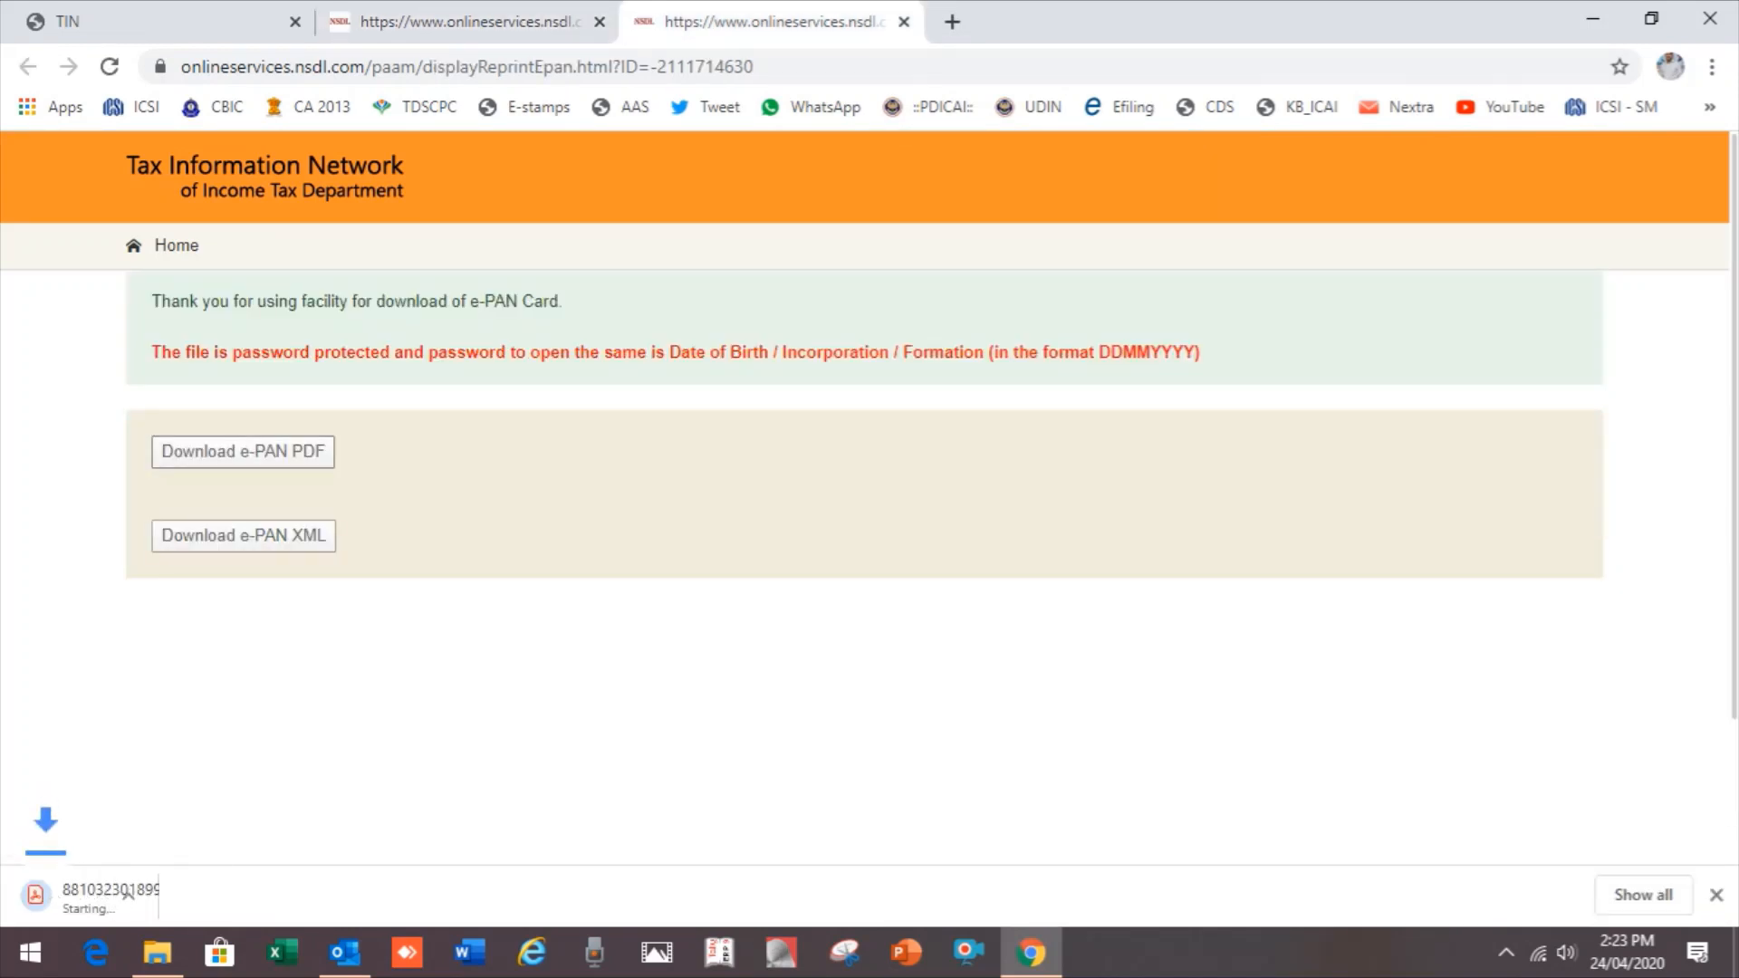